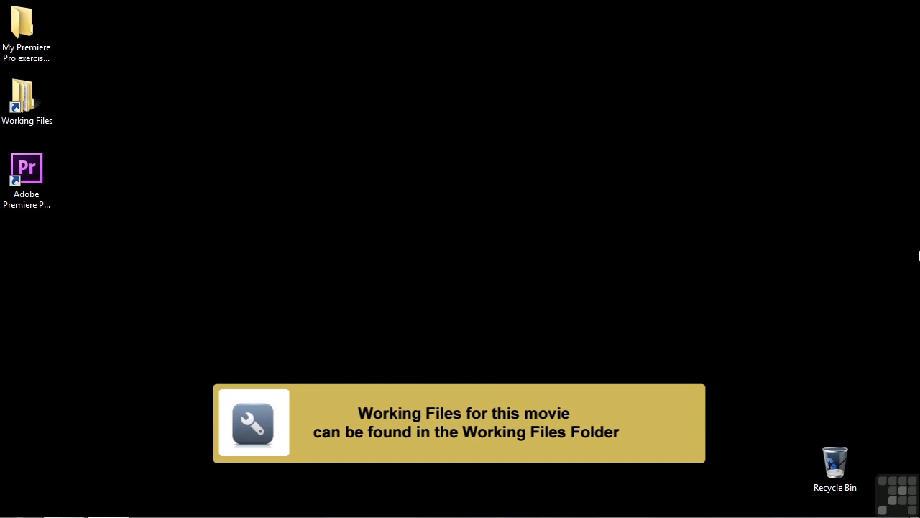
Open the 2004-output to submix track project from Working Files > projects
double_click(26, 93)
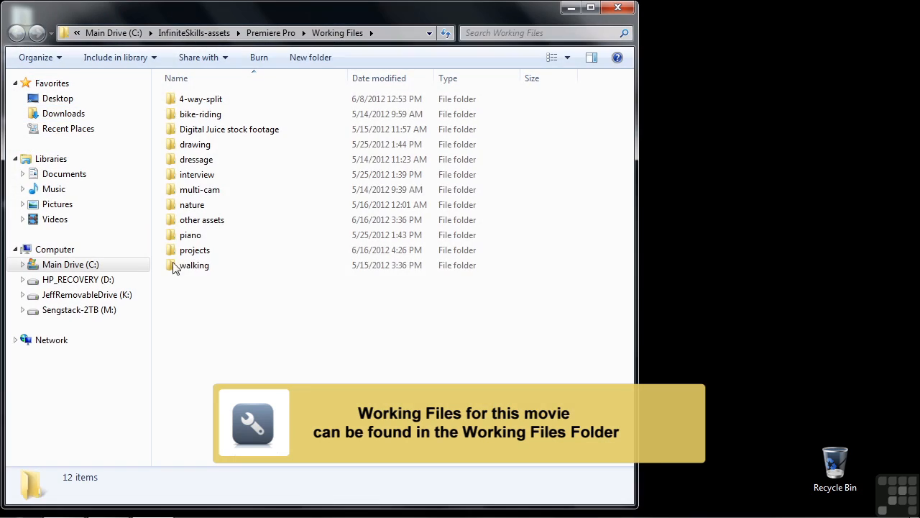
double_click(194, 251)
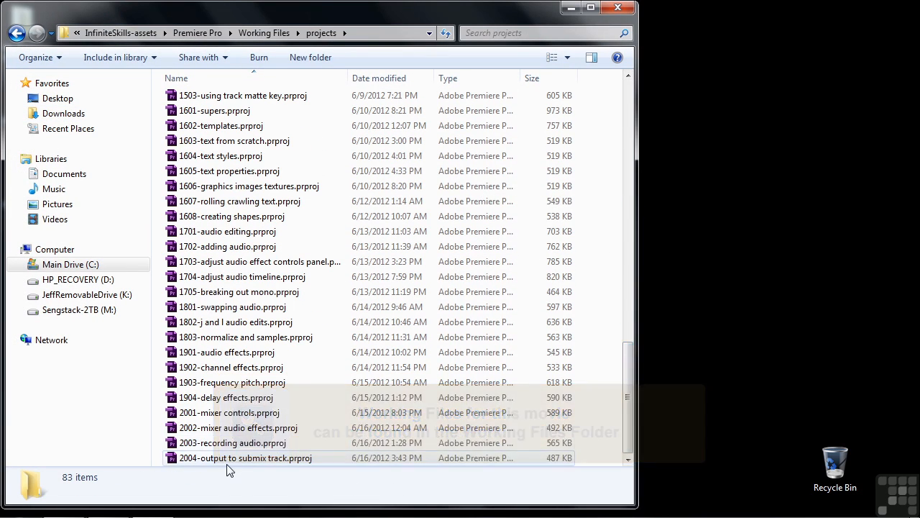
double_click(245, 457)
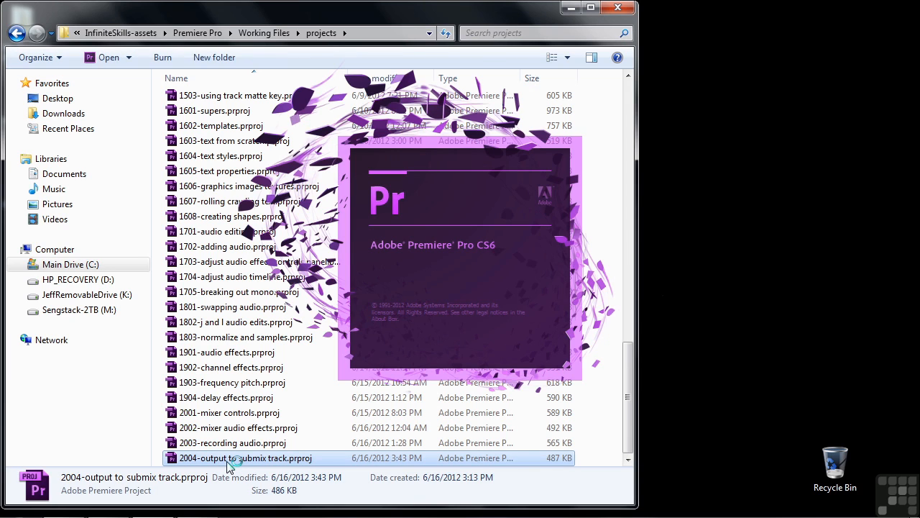
Once the project loads, go to the File menu to create something new
double_click(244, 457)
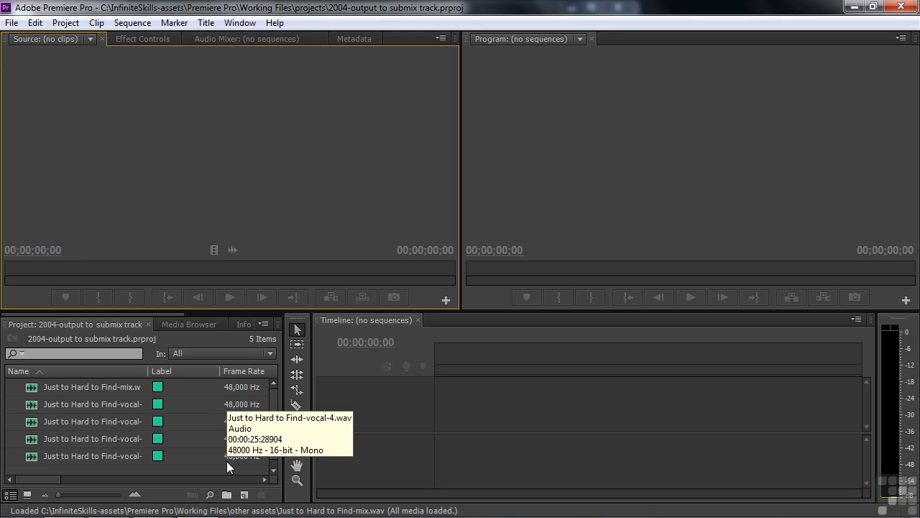
click(11, 23)
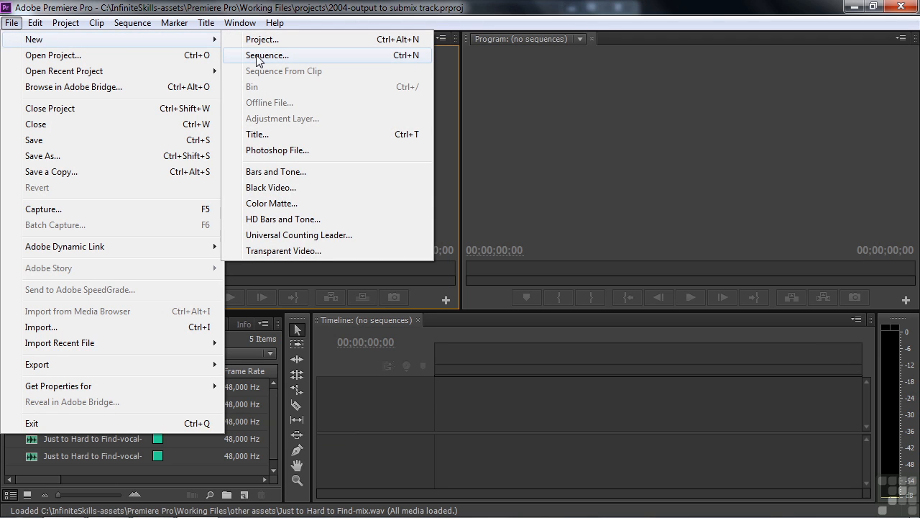
In New Sequence Tracks, set Audio 1–4 to Mono, Audio 5 to Standard and Audio 6 to Stereo Submix
click(267, 55)
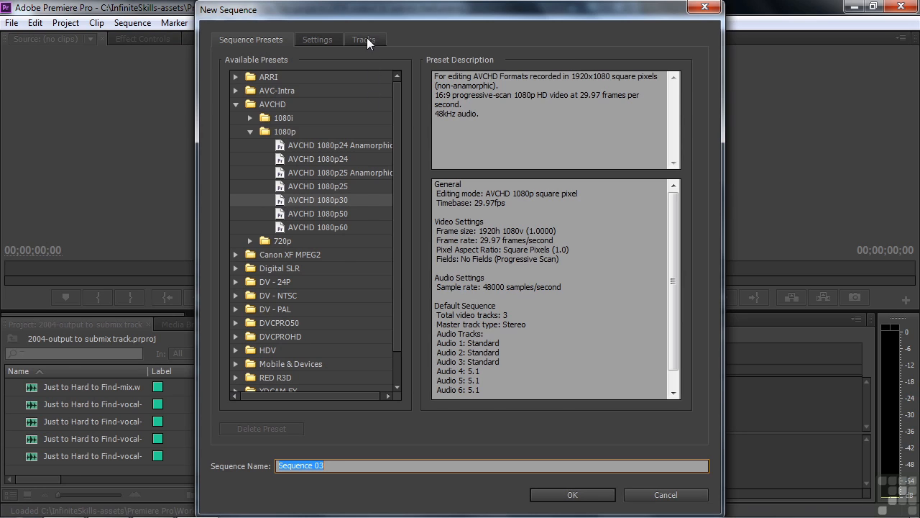
click(363, 40)
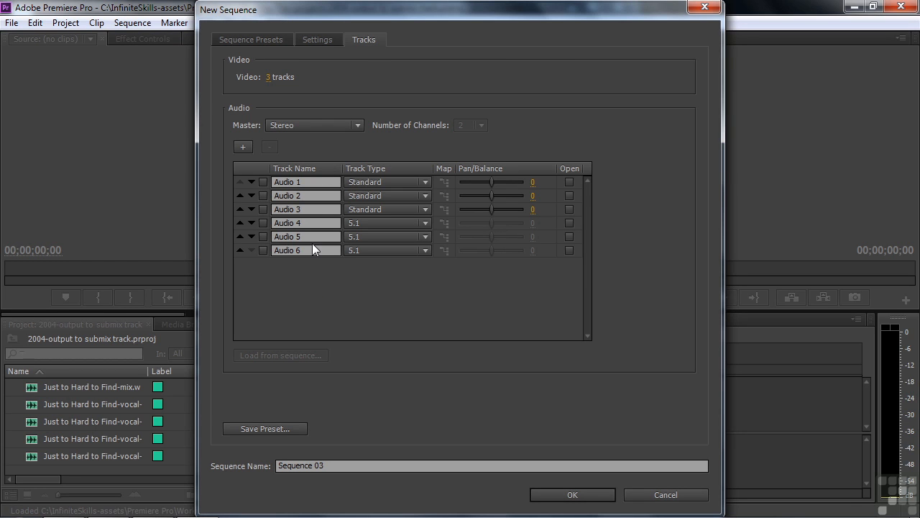
mouse_move(310, 270)
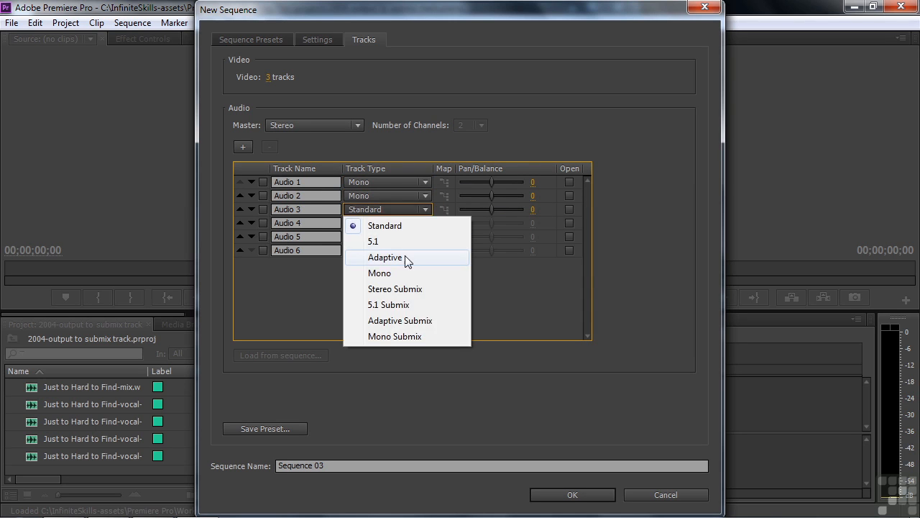
click(387, 223)
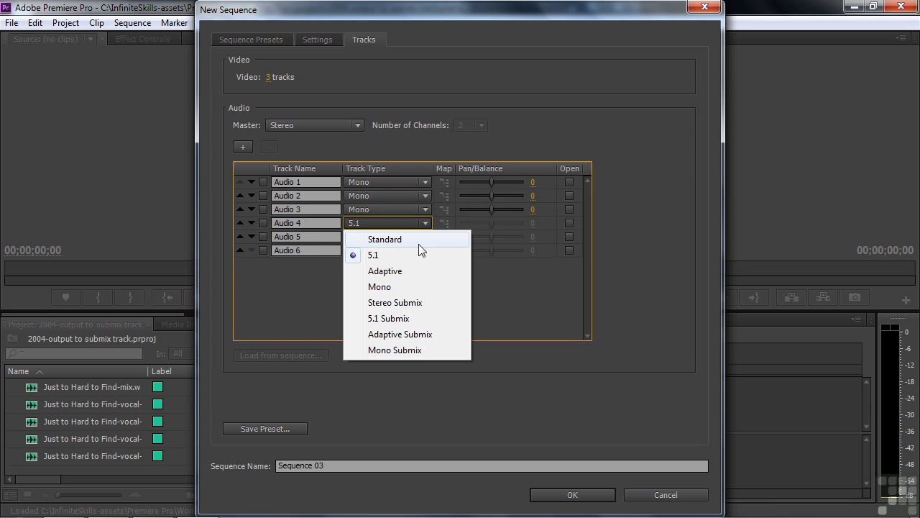
click(379, 286)
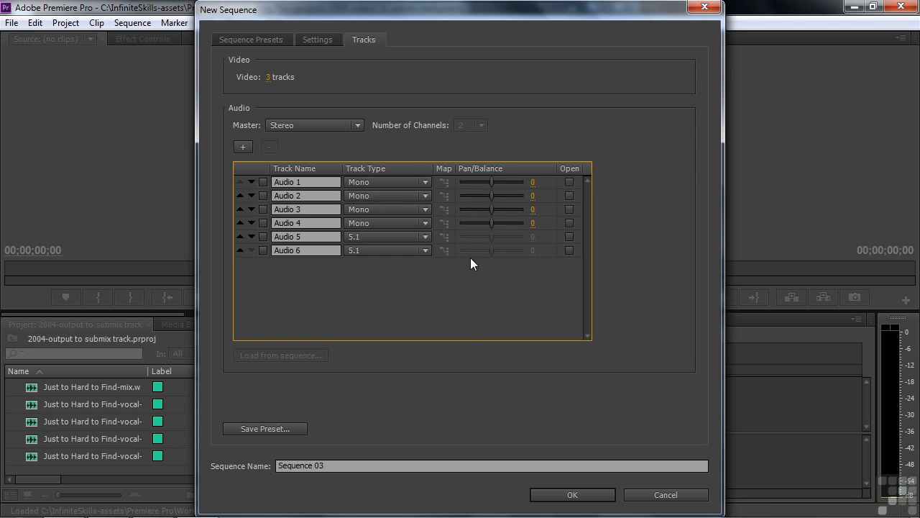
click(425, 236)
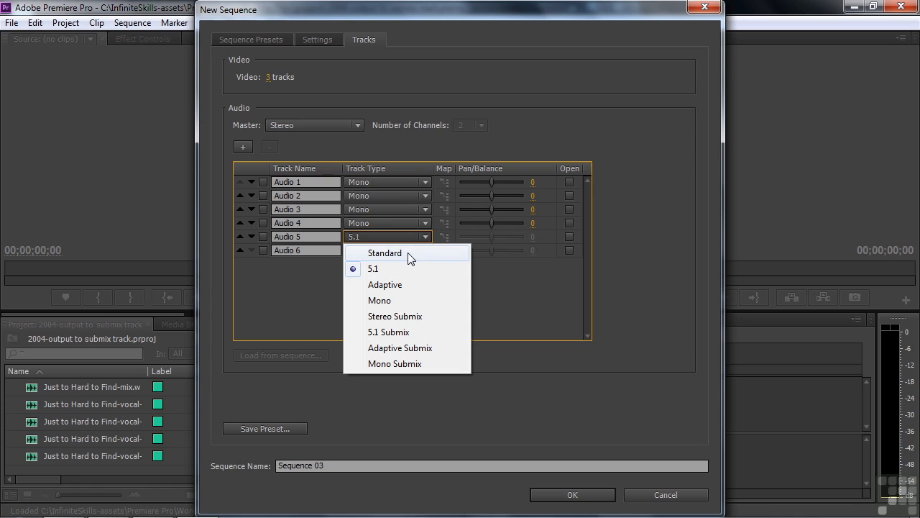
click(386, 253)
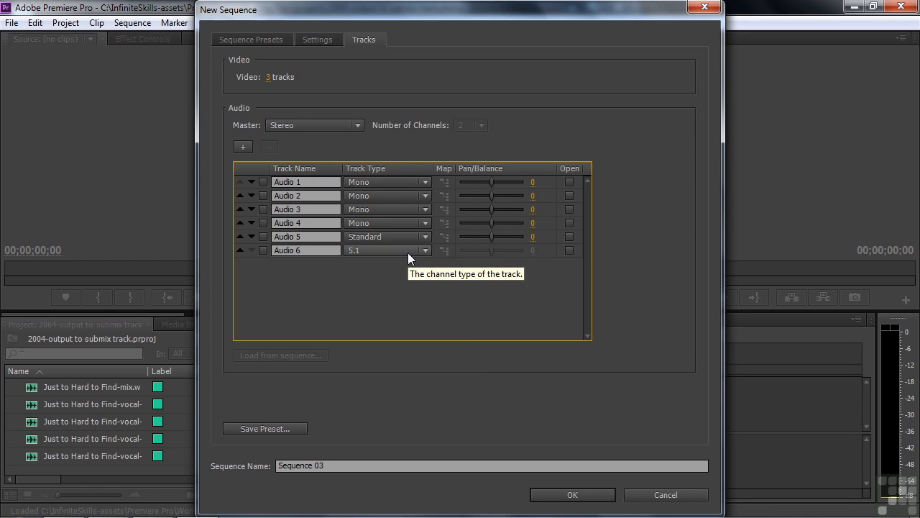
mouse_move(420, 266)
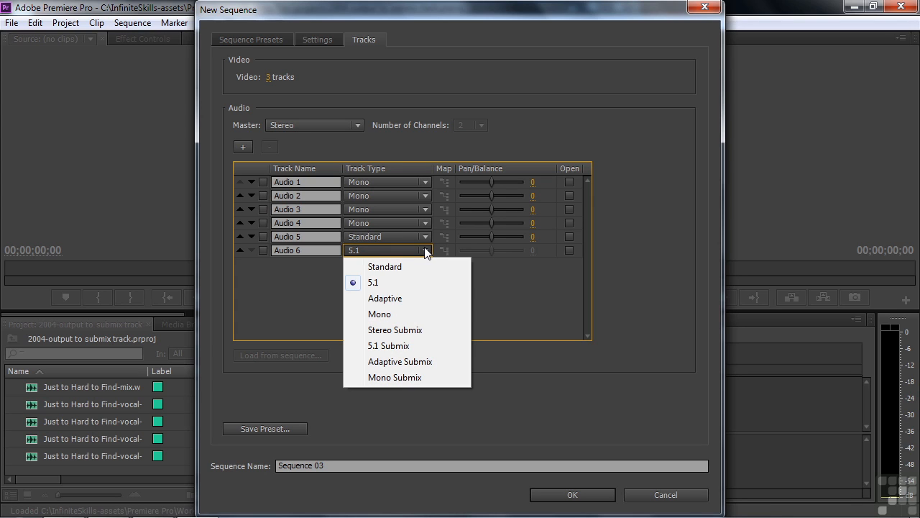
click(394, 329)
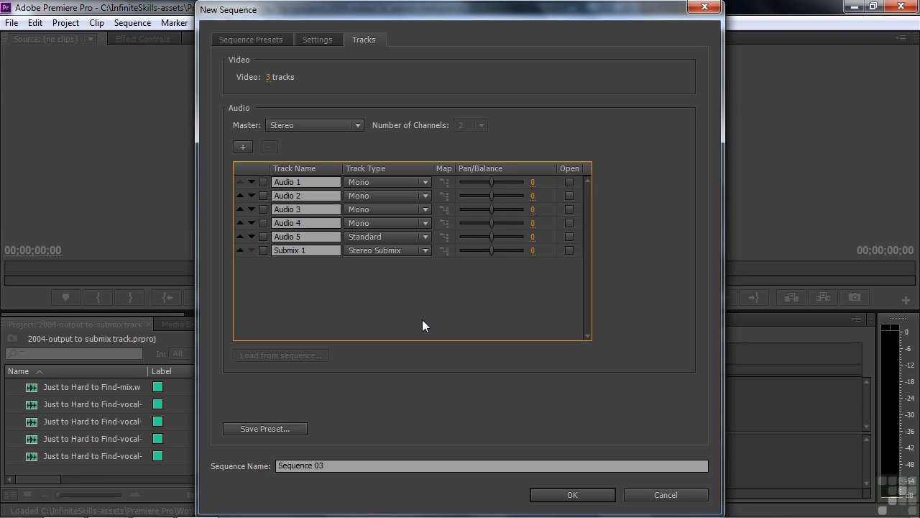
Pan the four mono tracks apart to -33, -17, 15 and 26
drag(491, 181, 486, 181)
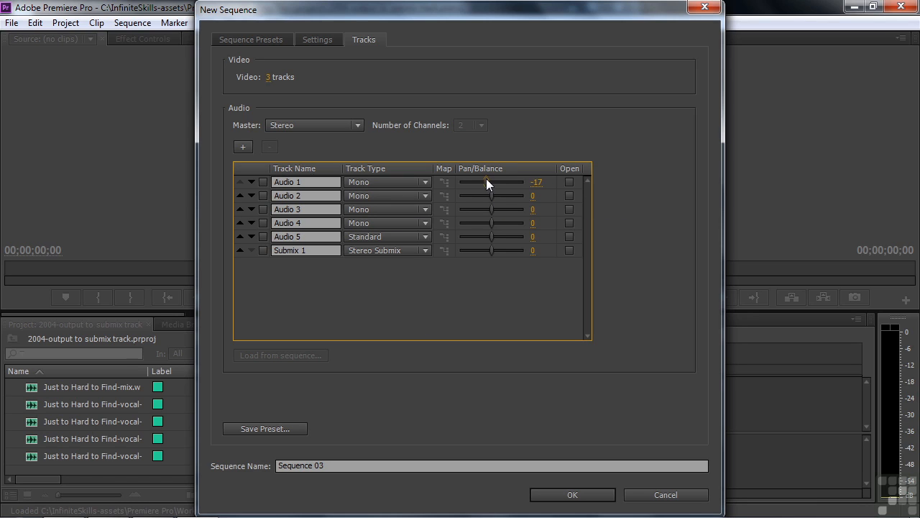
drag(488, 181, 483, 181)
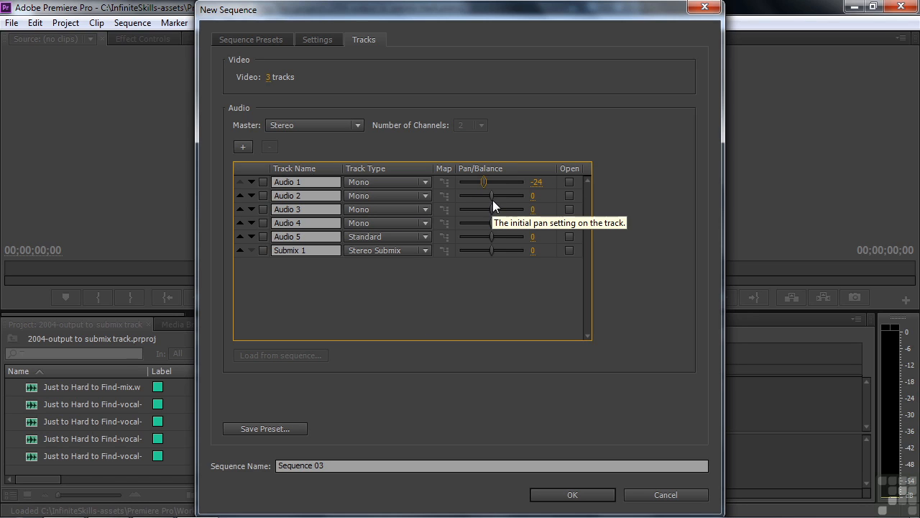
drag(491, 195, 488, 196)
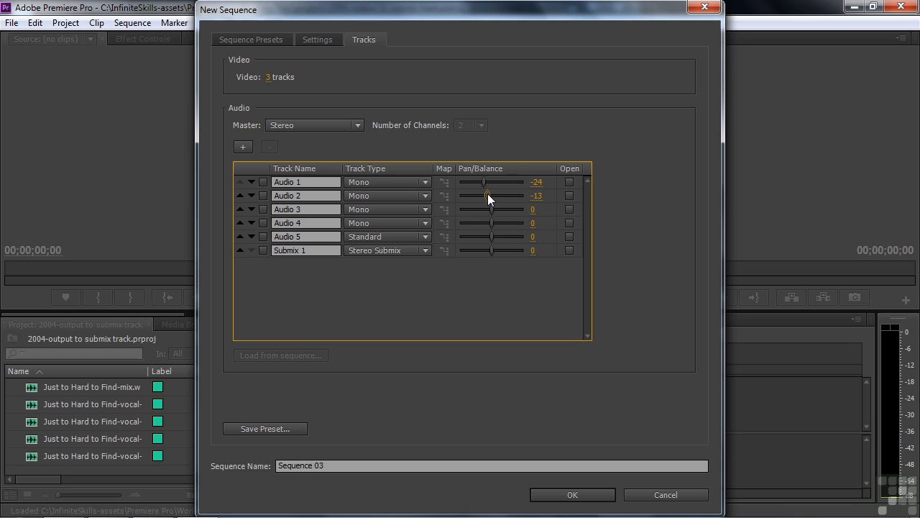
drag(489, 181, 480, 181)
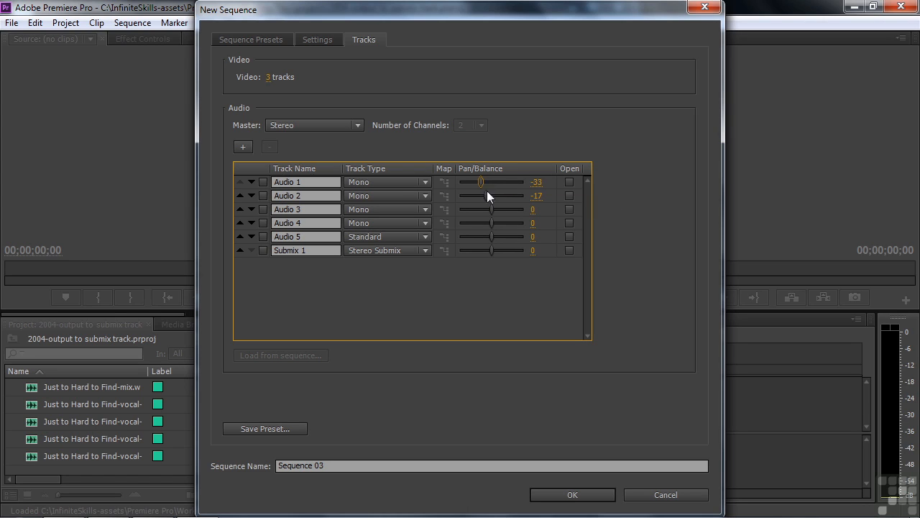
drag(492, 209, 498, 210)
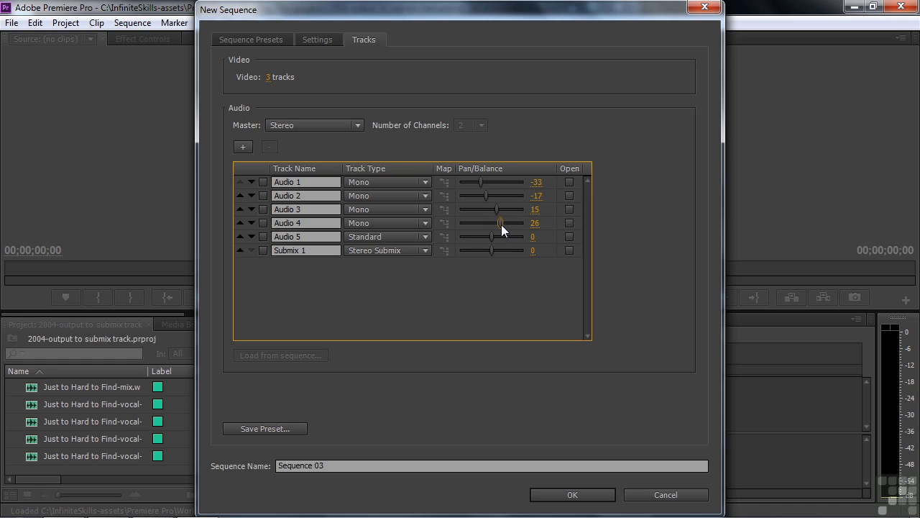
mouse_move(501, 228)
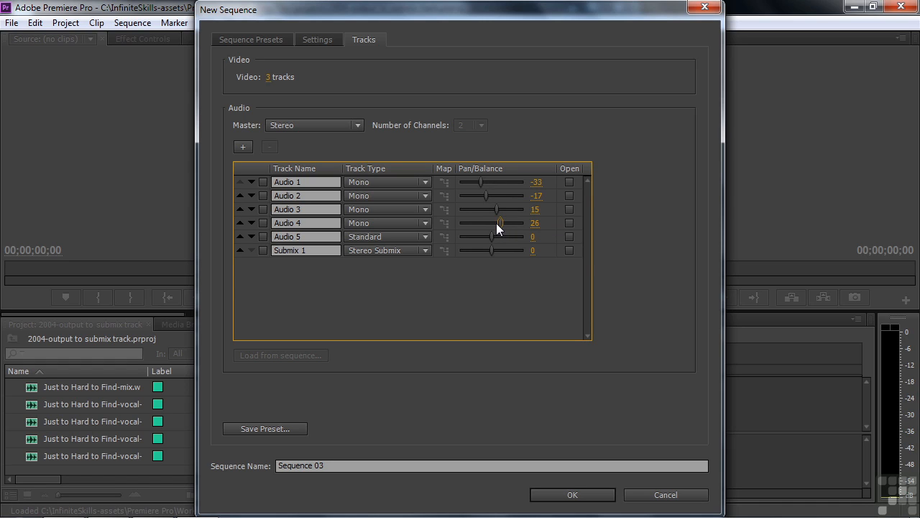
mouse_move(495, 239)
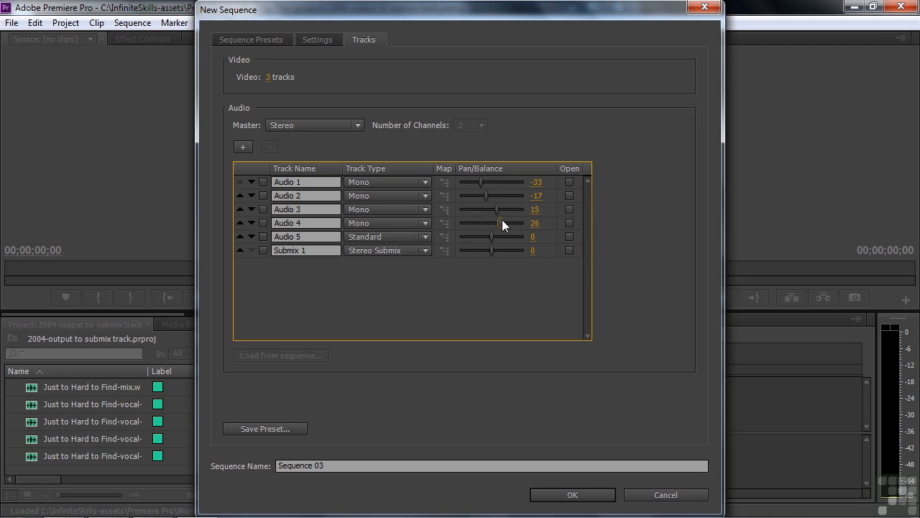
Name the sequence 'submix example' and create it
triple_click(491, 466)
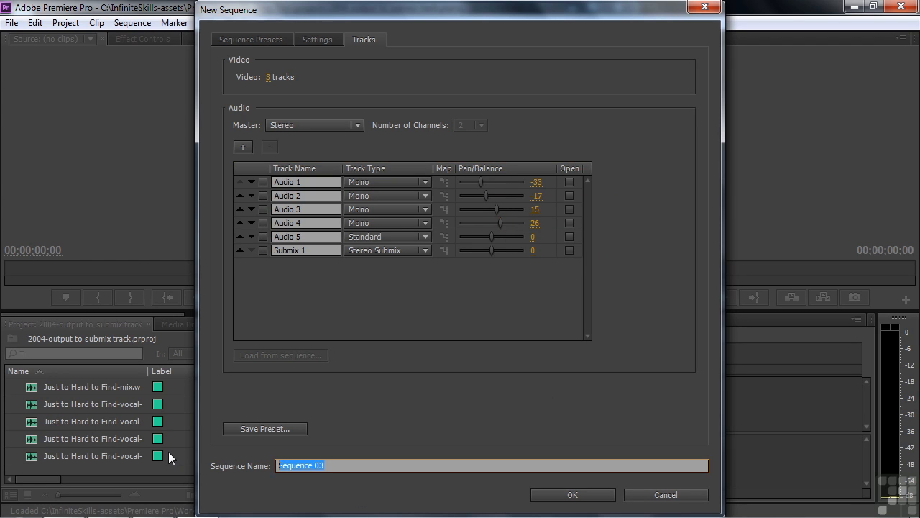
text(submix example)
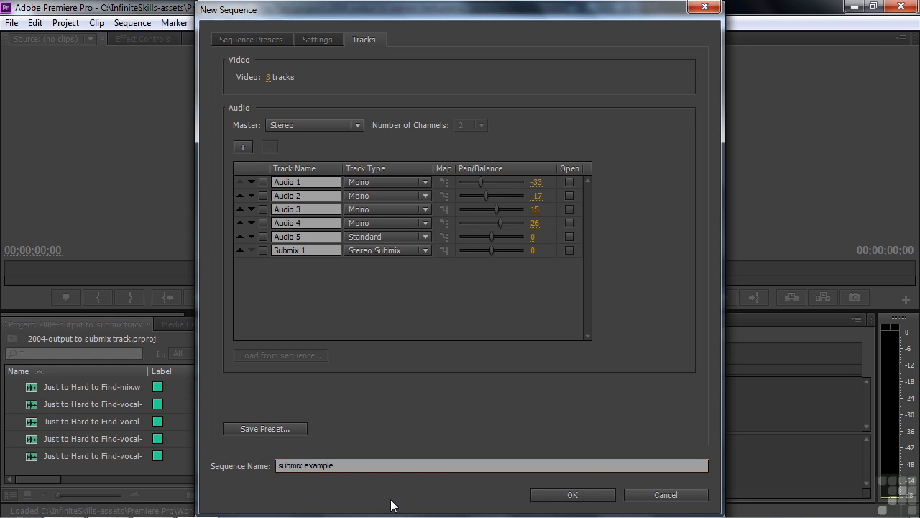
click(573, 495)
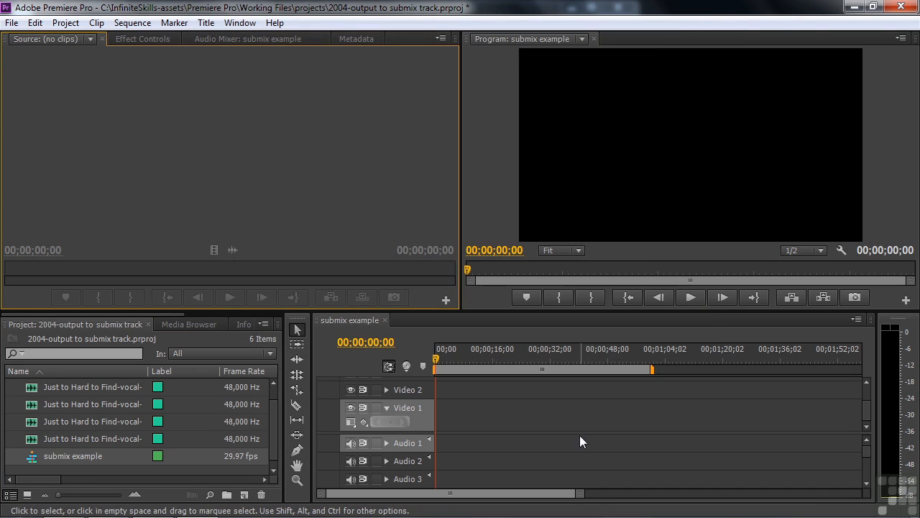
mouse_move(475, 411)
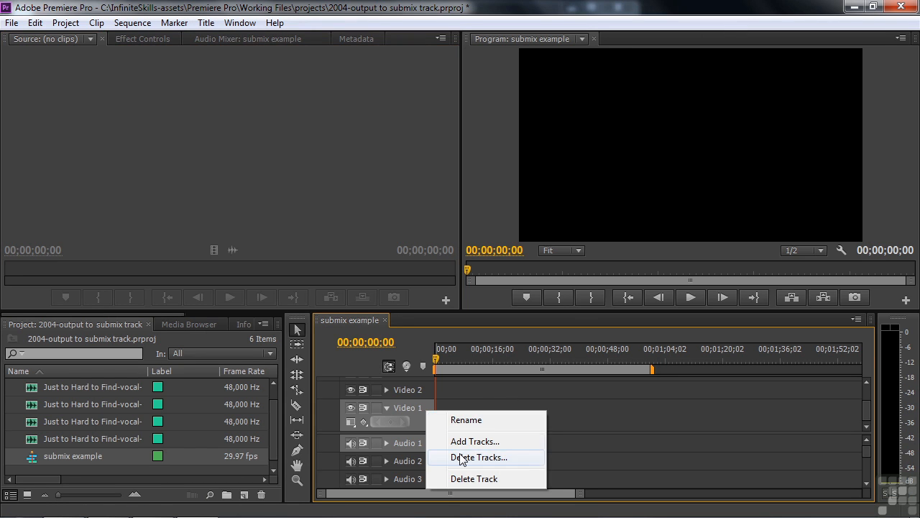
Review the tracks down to Submix 1 and Master and park the playhead near 00;00;06;23
click(478, 457)
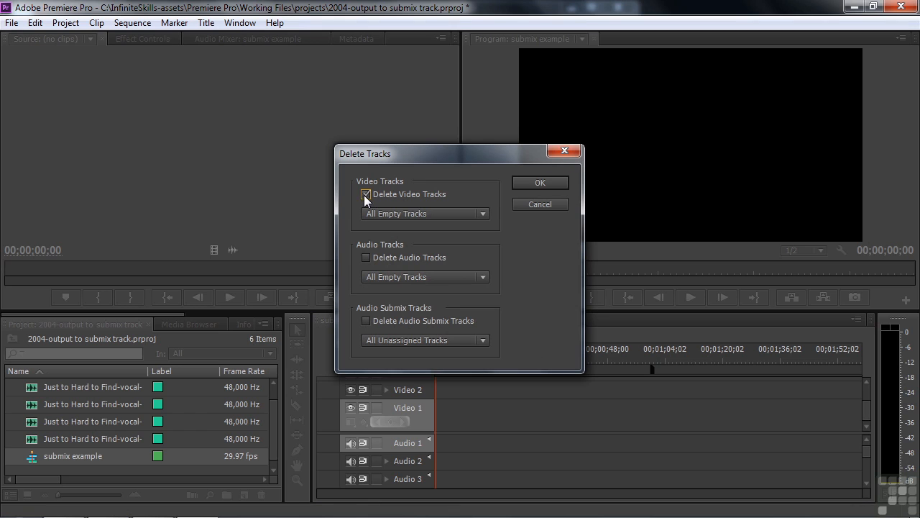
click(541, 181)
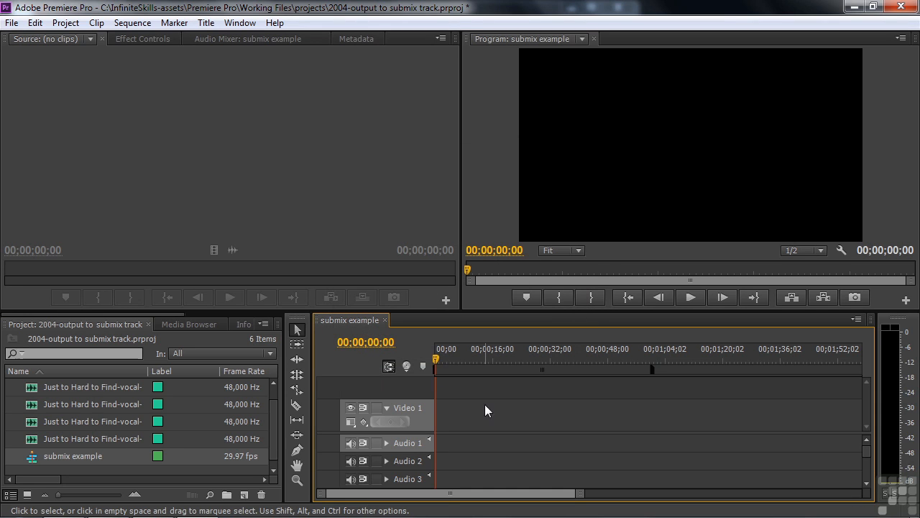
mouse_move(430, 424)
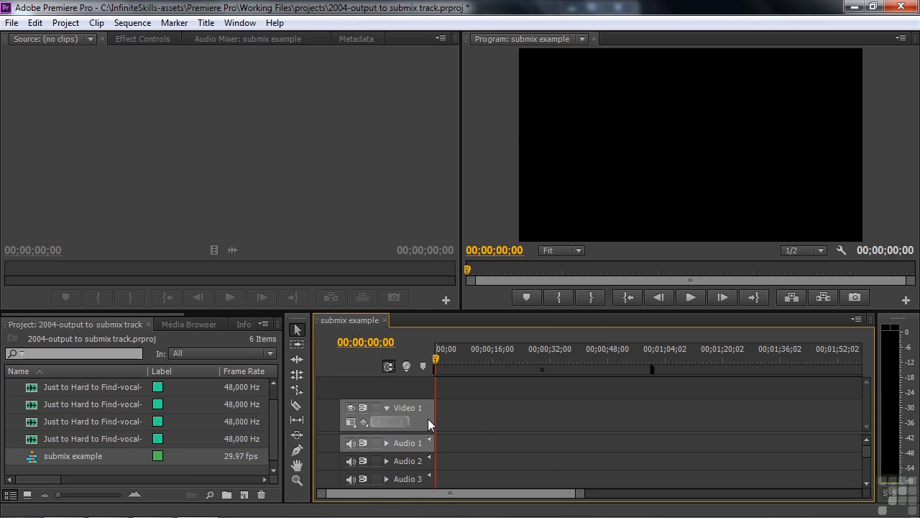
mouse_move(843, 449)
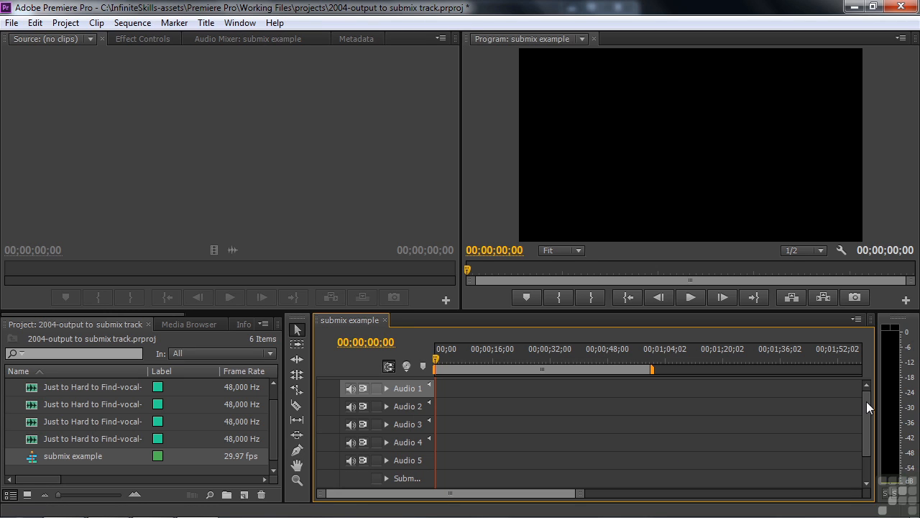
mouse_move(432, 405)
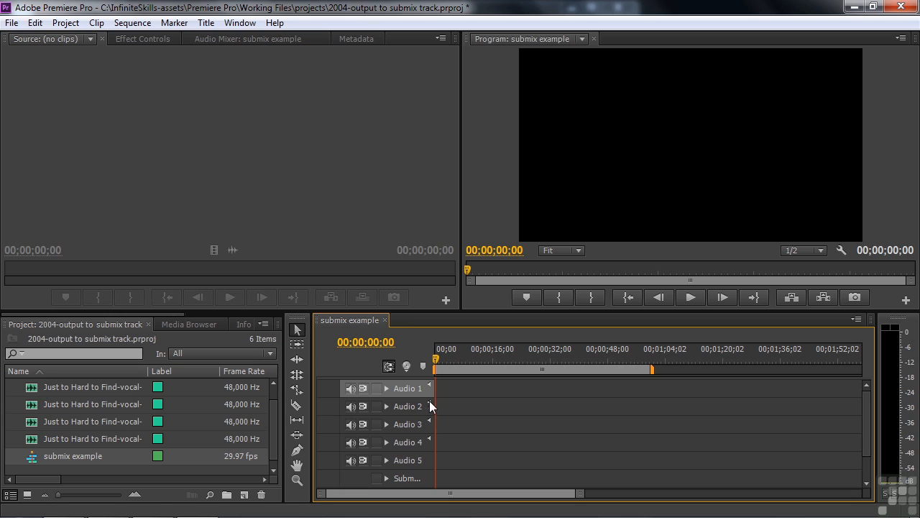
mouse_move(437, 415)
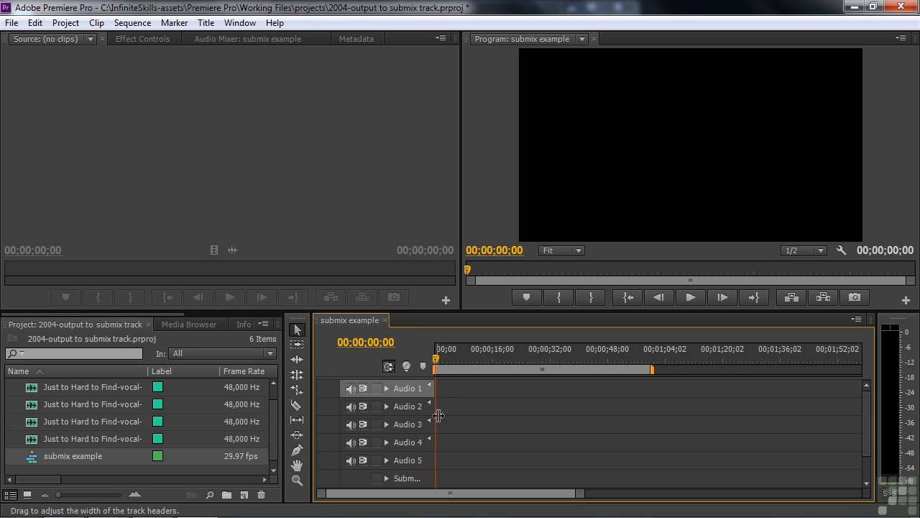
scroll(down, 3)
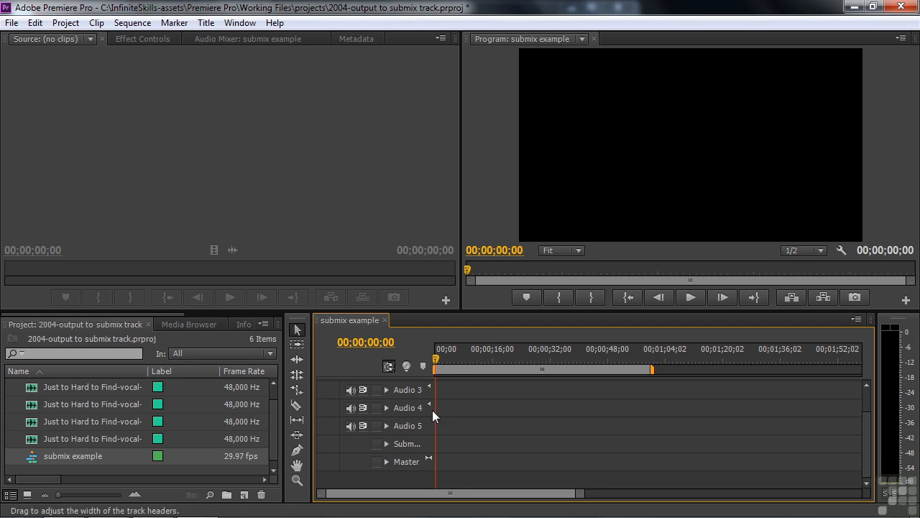
click(459, 360)
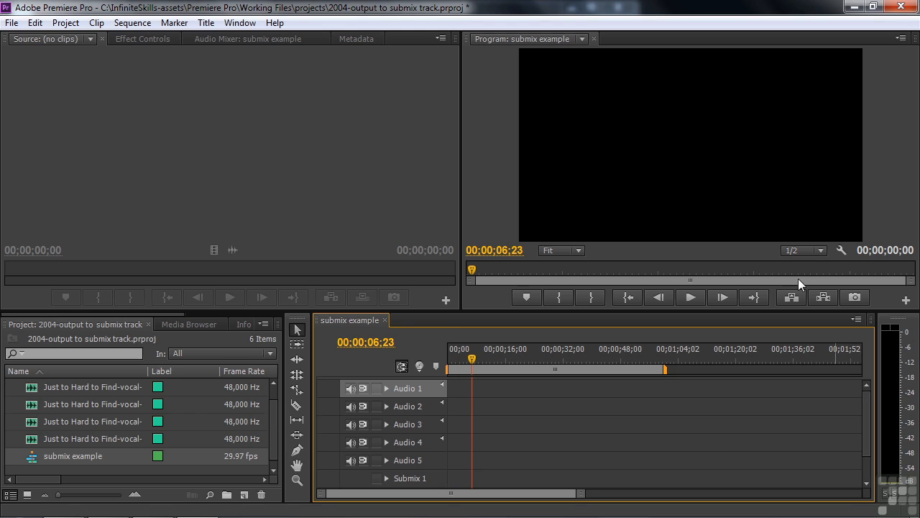
Show the Audio Mixer for submix example and widen it to reveal more tracks
click(250, 38)
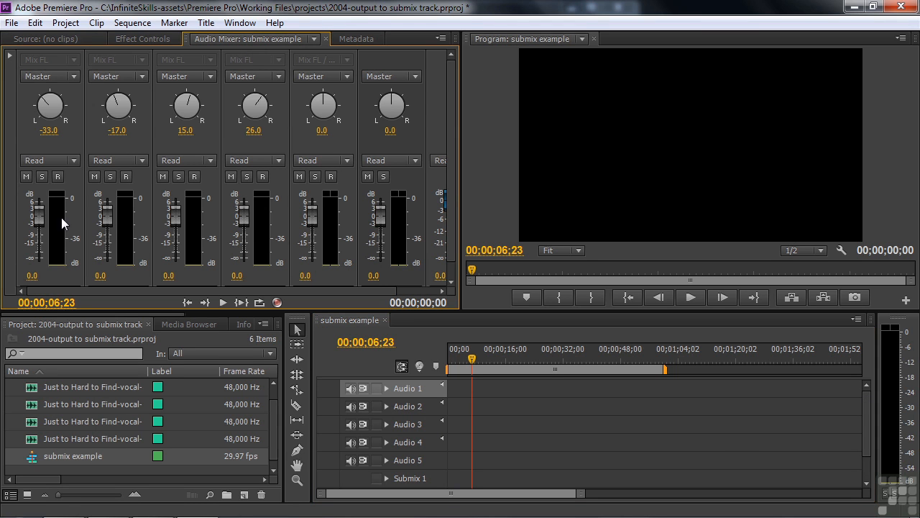
mouse_move(83, 204)
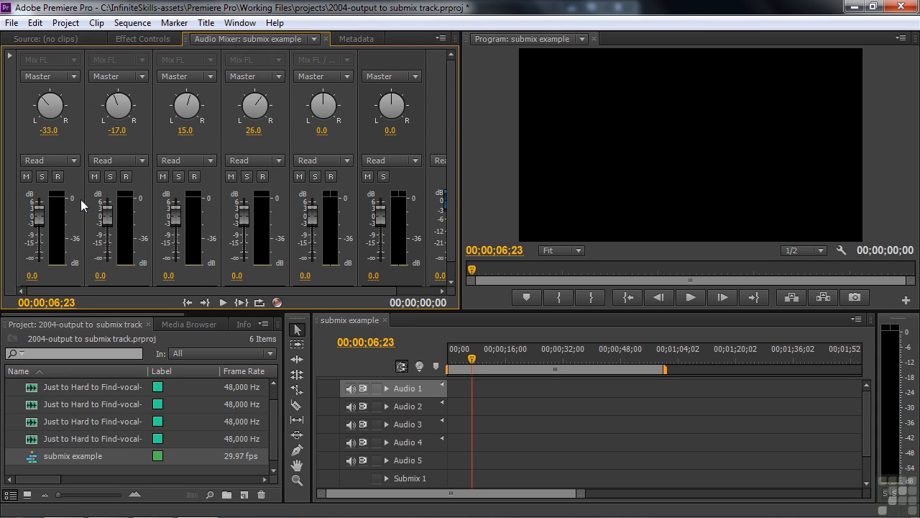
mouse_move(208, 207)
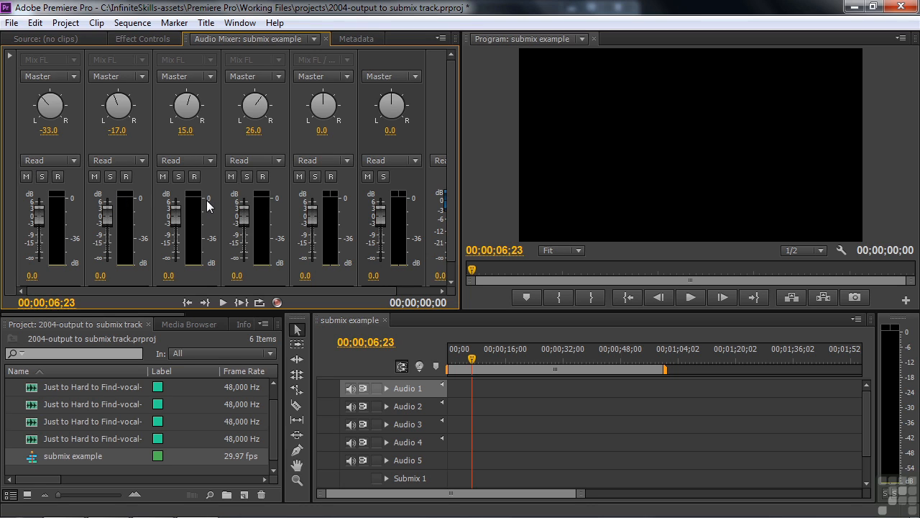
mouse_move(331, 197)
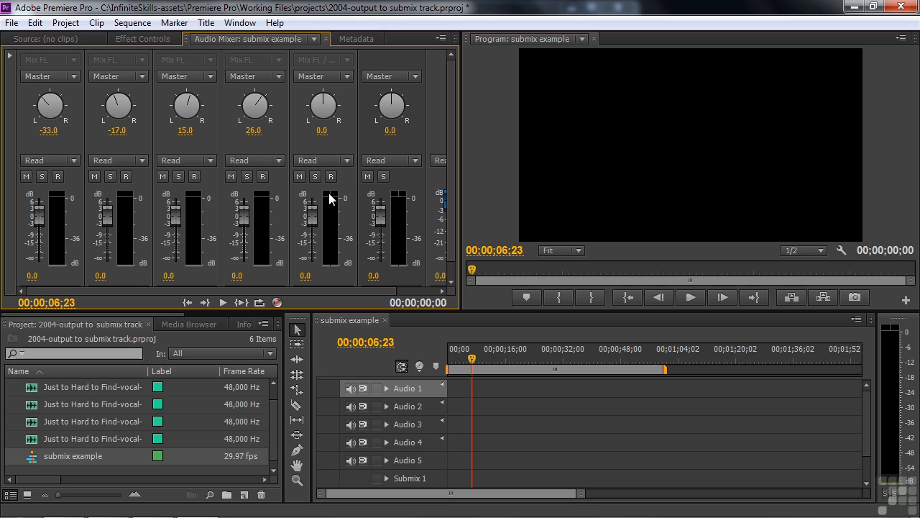
mouse_move(440, 207)
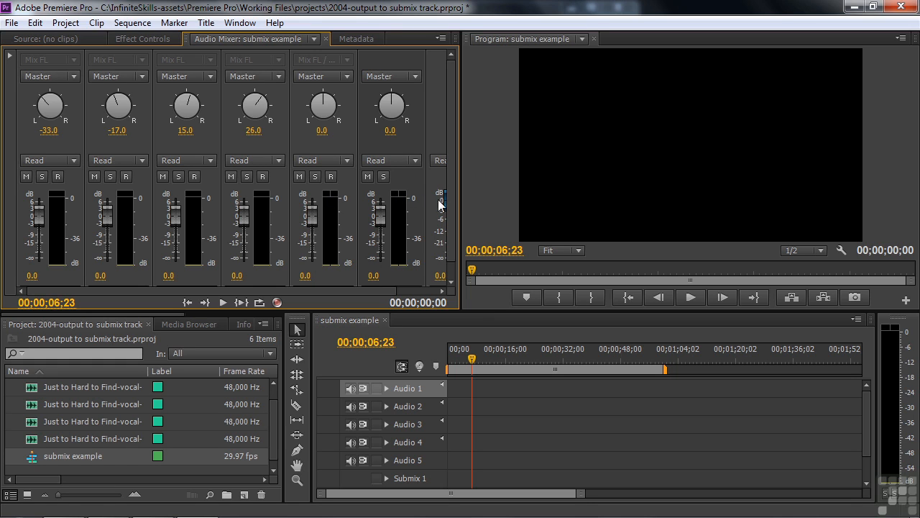
drag(448, 213, 515, 213)
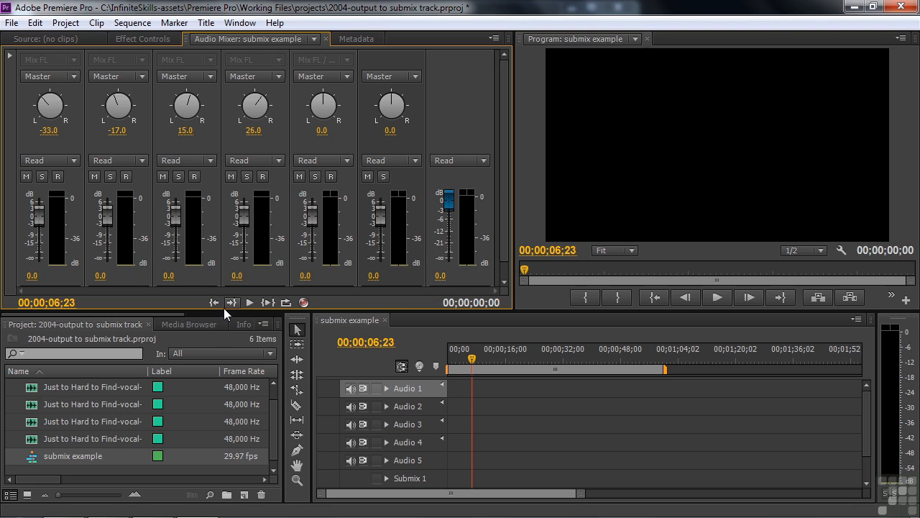
mouse_move(221, 330)
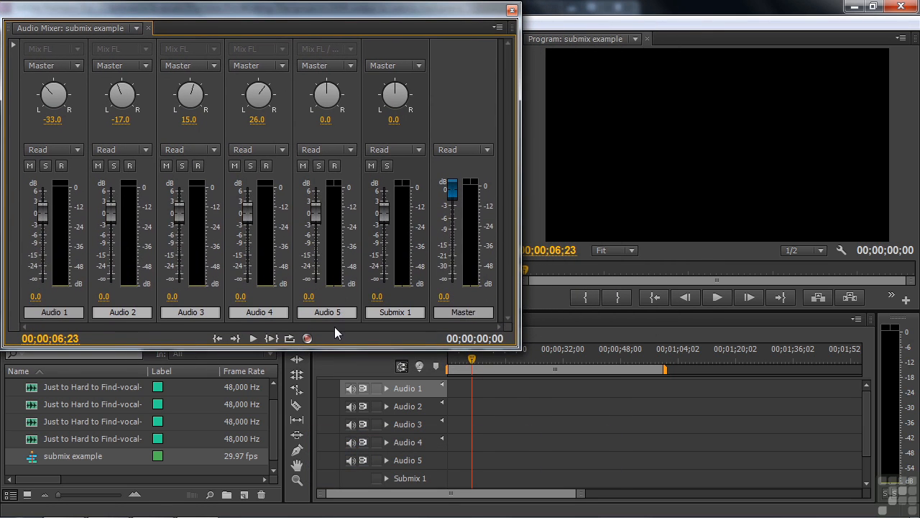
mouse_move(400, 302)
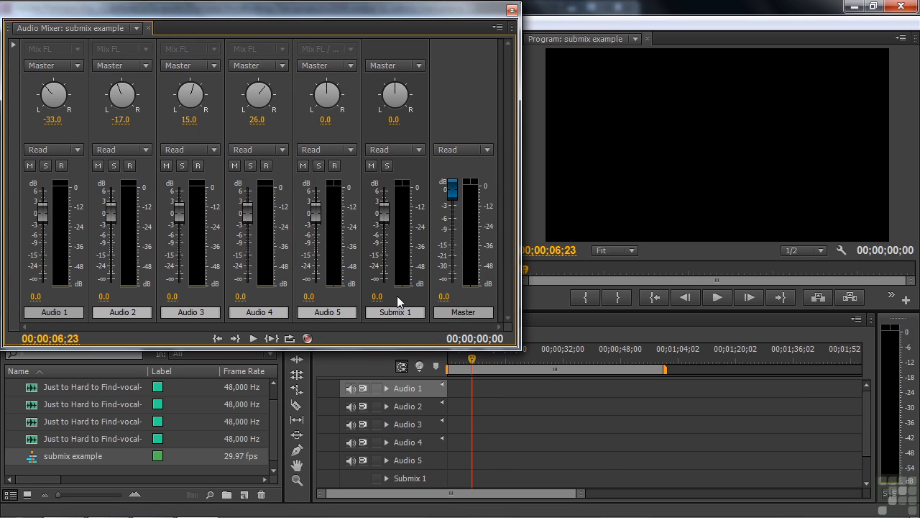
mouse_move(38, 398)
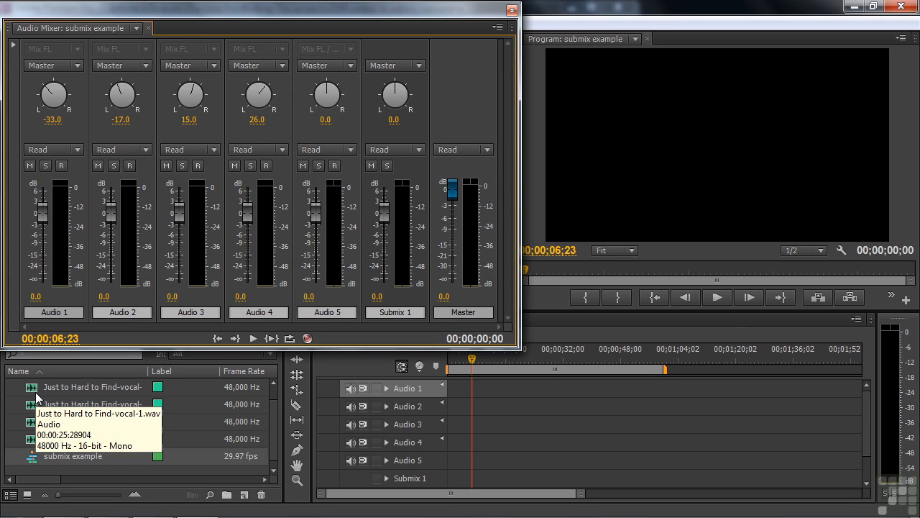
mouse_move(453, 414)
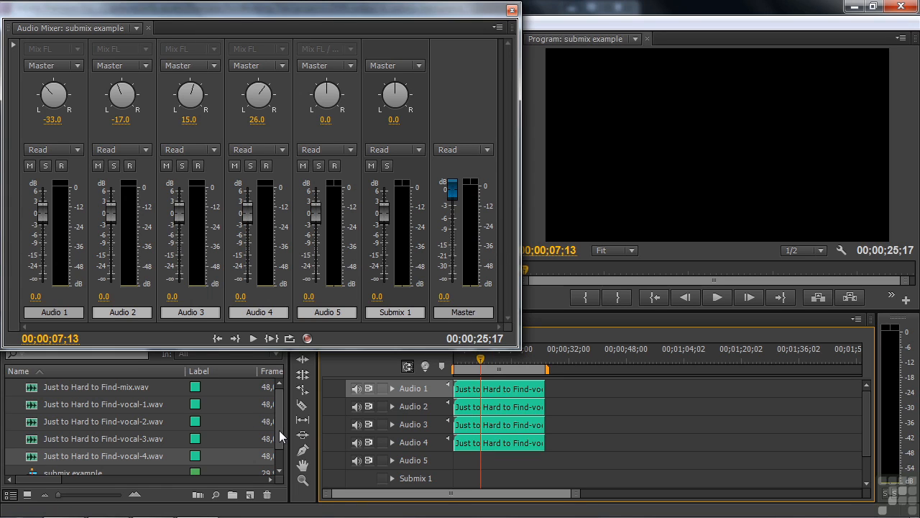
Scroll the timeline while placing the vocal clips on the audio tracks
scroll(down, 3)
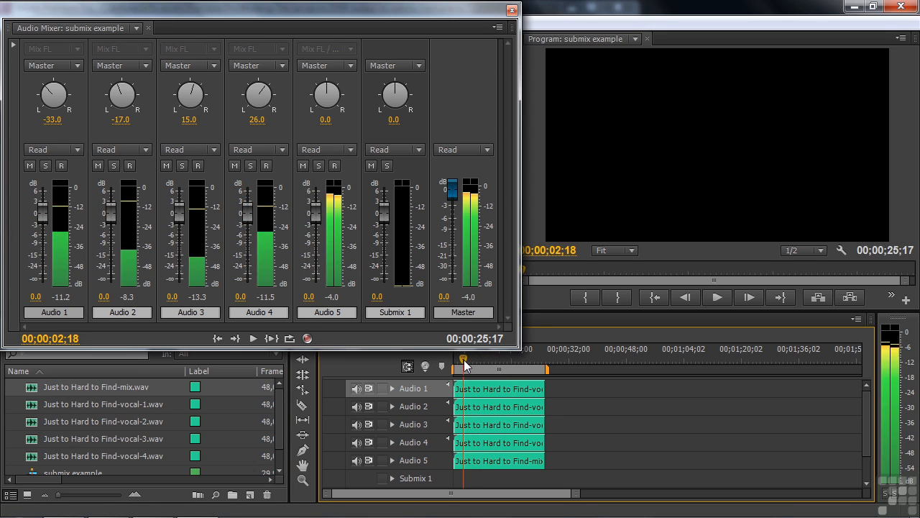
Play the sequence to hear the vocals and watch the track meters up to about 11 seconds
click(253, 337)
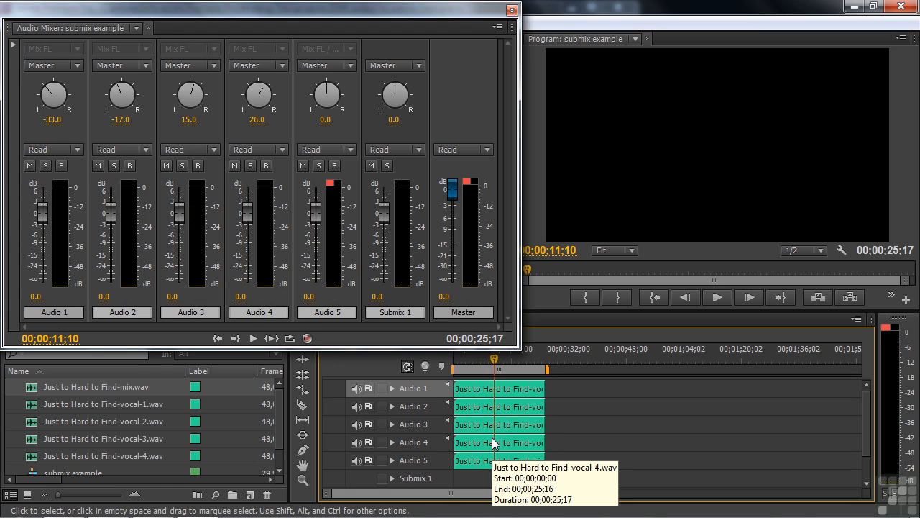
mouse_move(149, 342)
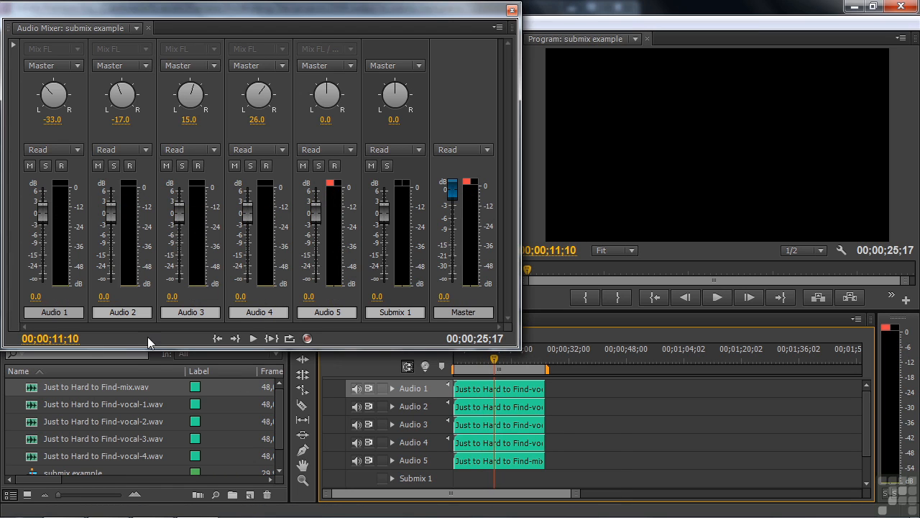
mouse_move(51, 95)
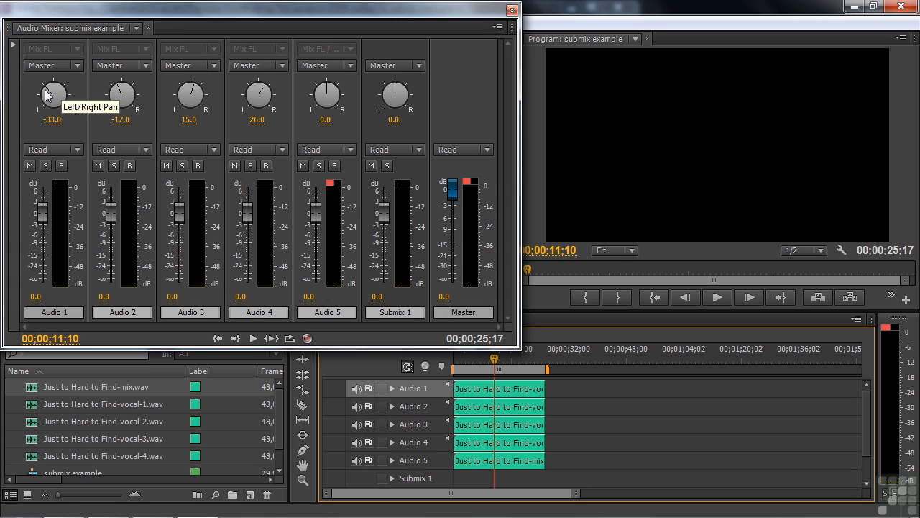
mouse_move(200, 92)
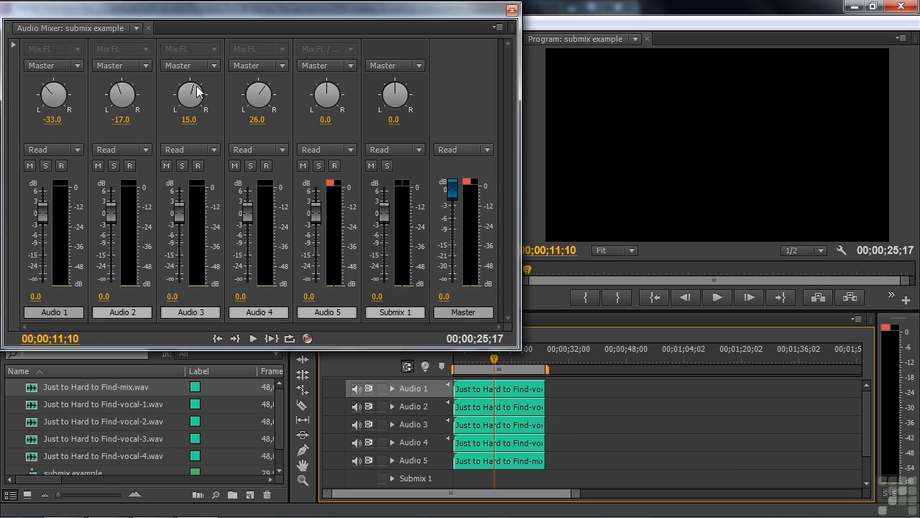
mouse_move(257, 98)
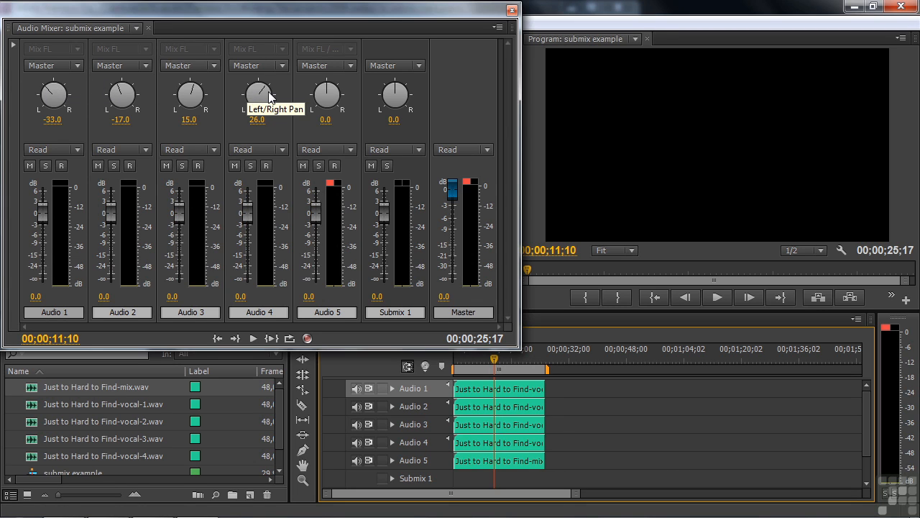
mouse_move(239, 107)
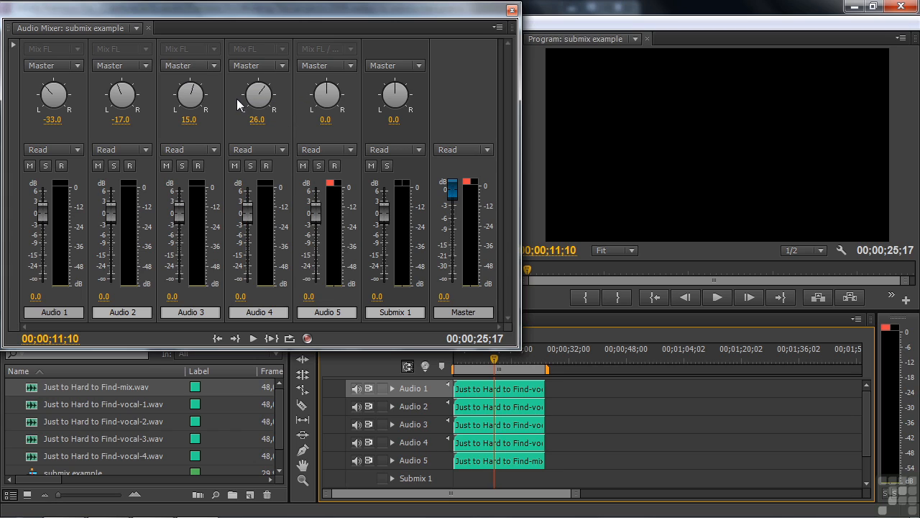
mouse_move(248, 331)
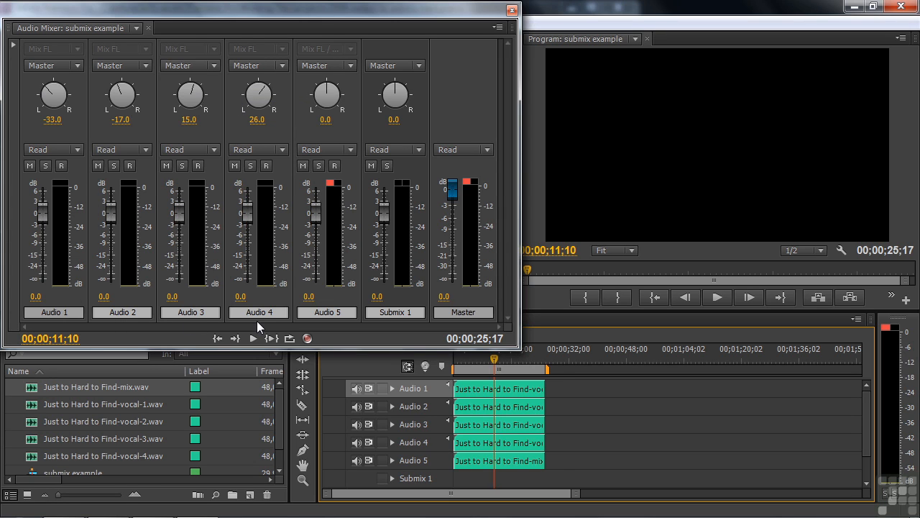
mouse_move(394, 312)
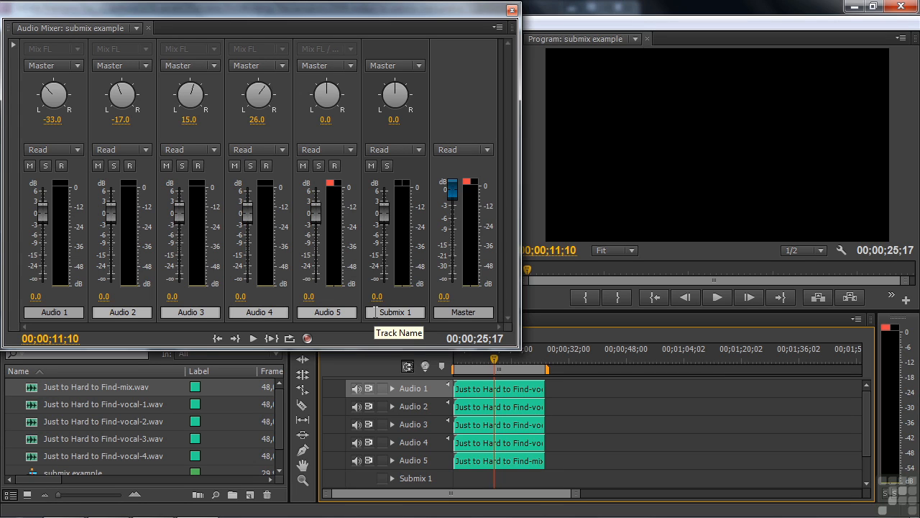
mouse_move(472, 290)
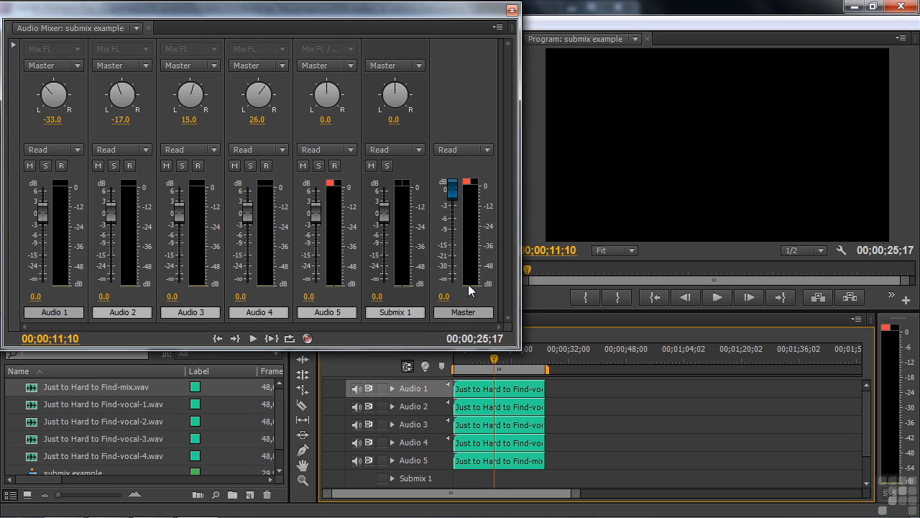
mouse_move(414, 298)
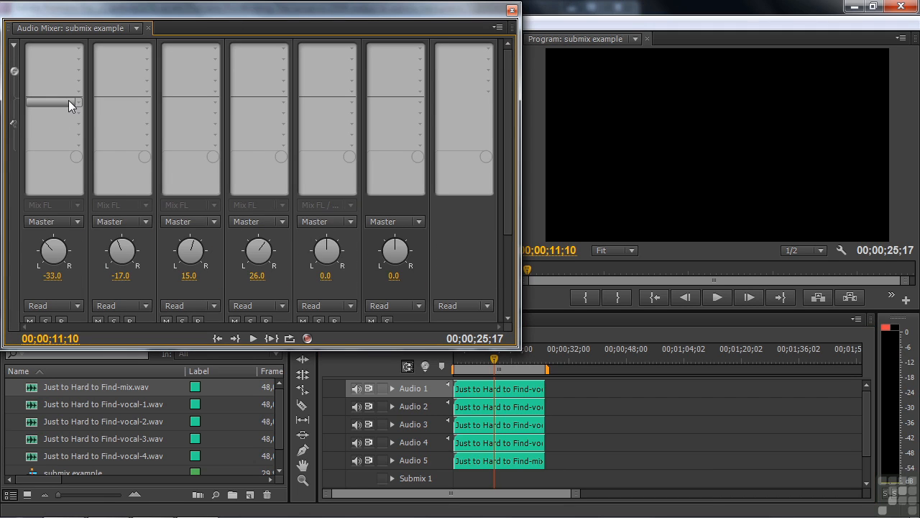
mouse_move(72, 104)
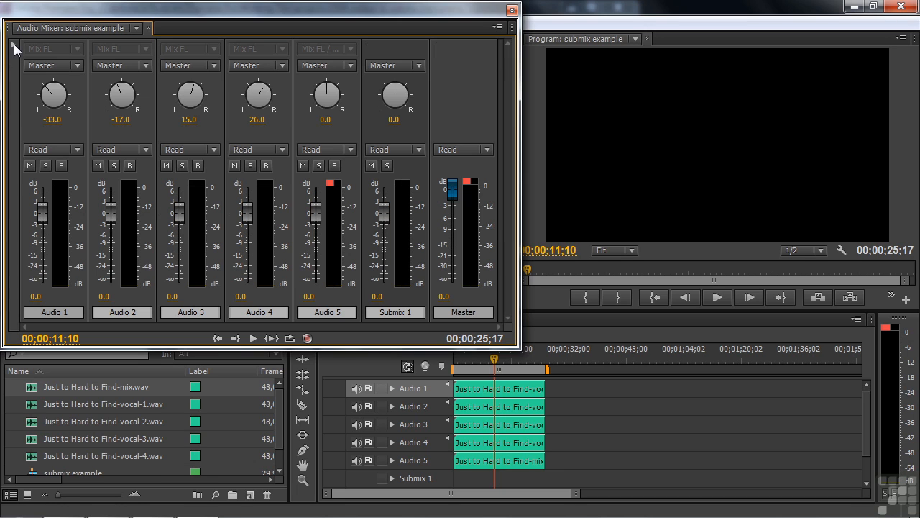
mouse_move(26, 95)
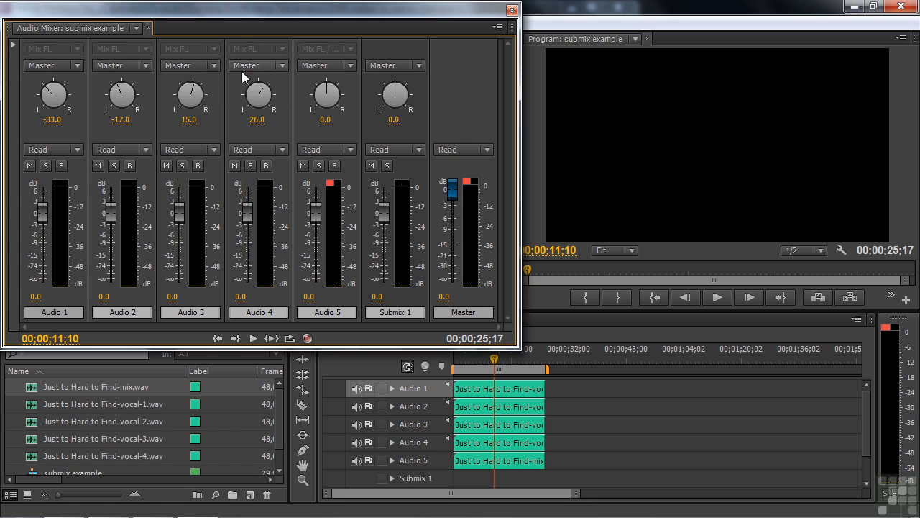
mouse_move(79, 85)
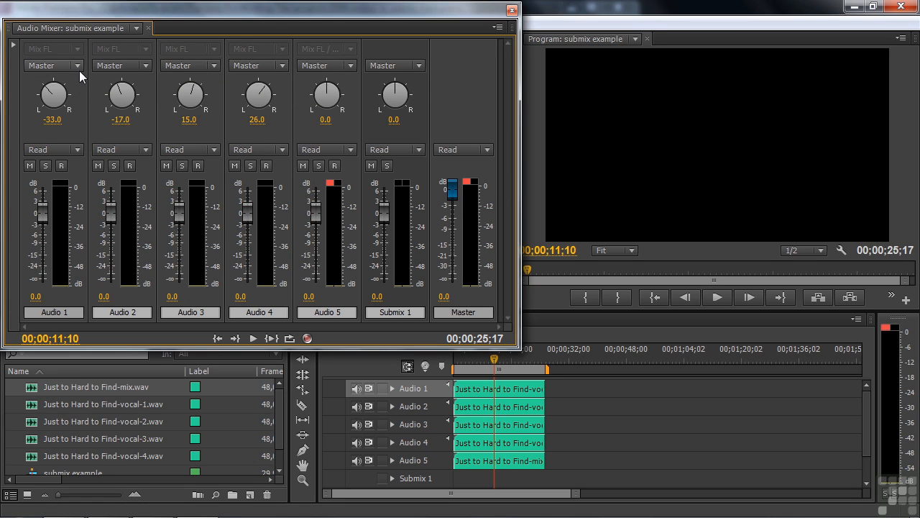
Send Audio 1 and Audio 4 outputs to Submix 1, then resume playback
click(75, 66)
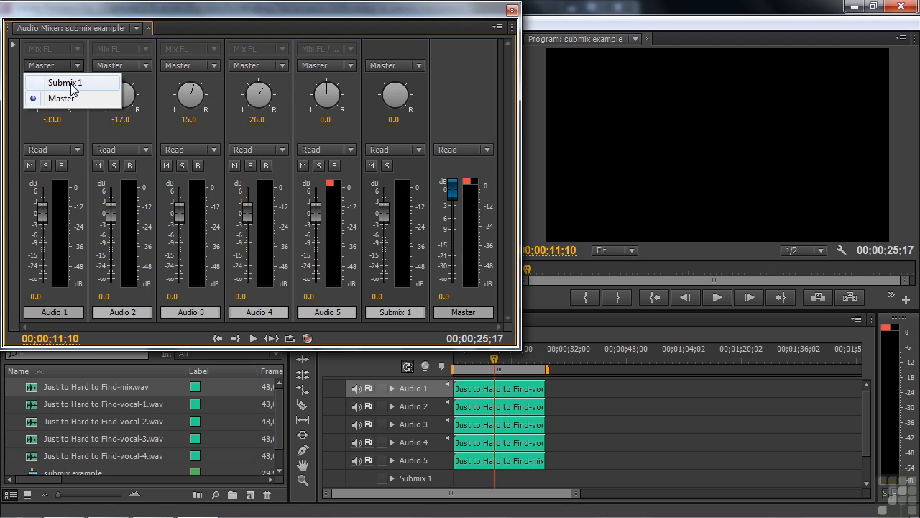
click(63, 82)
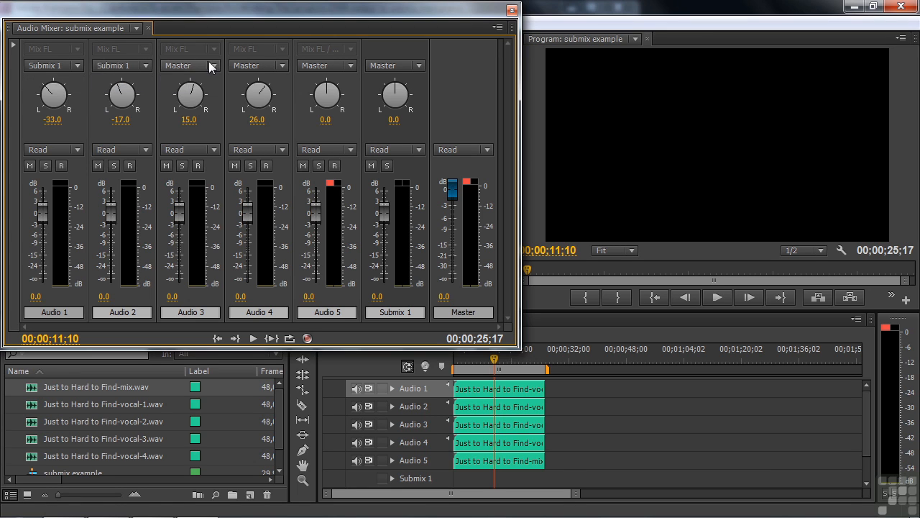
click(258, 66)
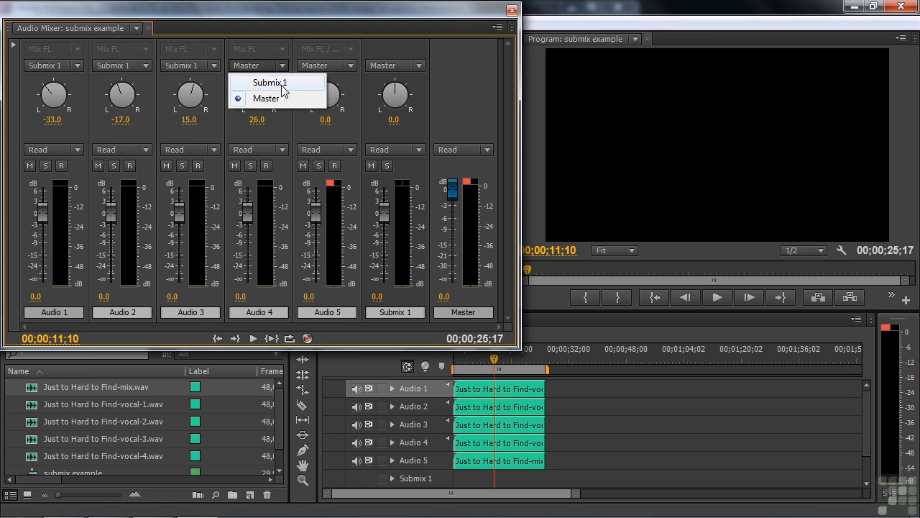
click(268, 81)
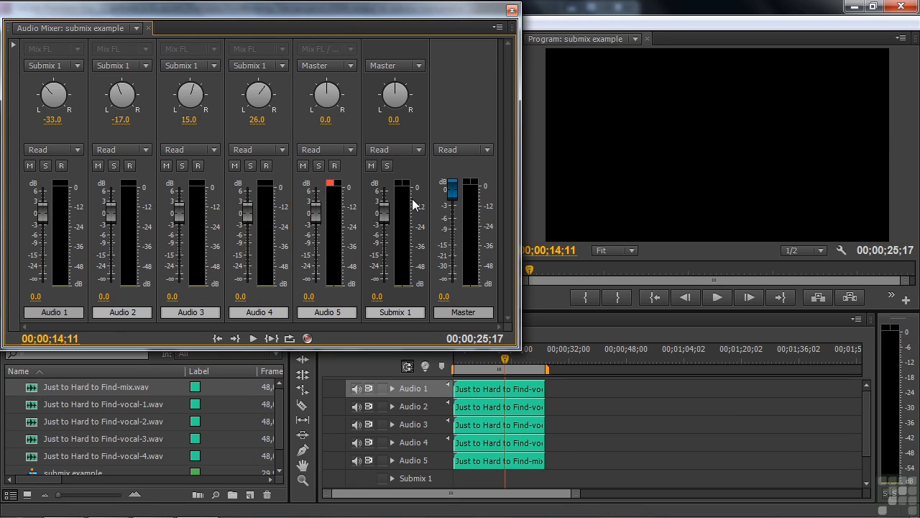
mouse_move(414, 250)
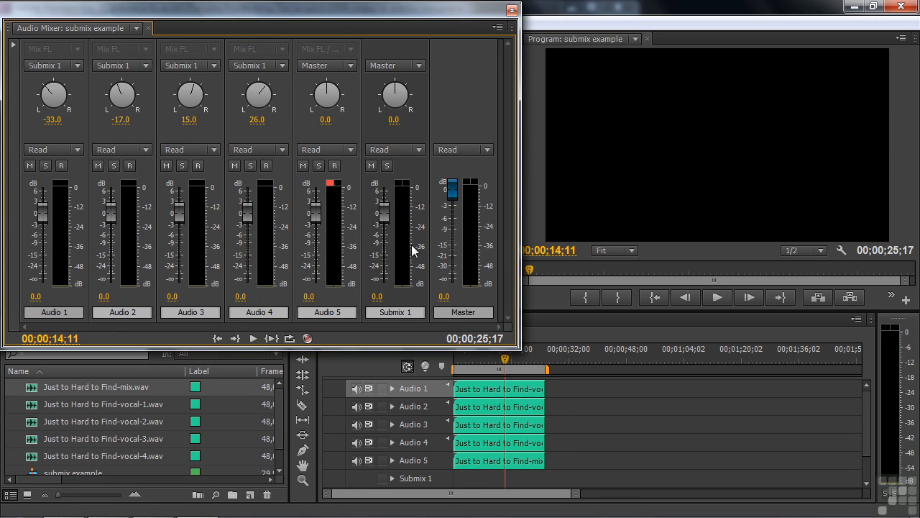
click(253, 337)
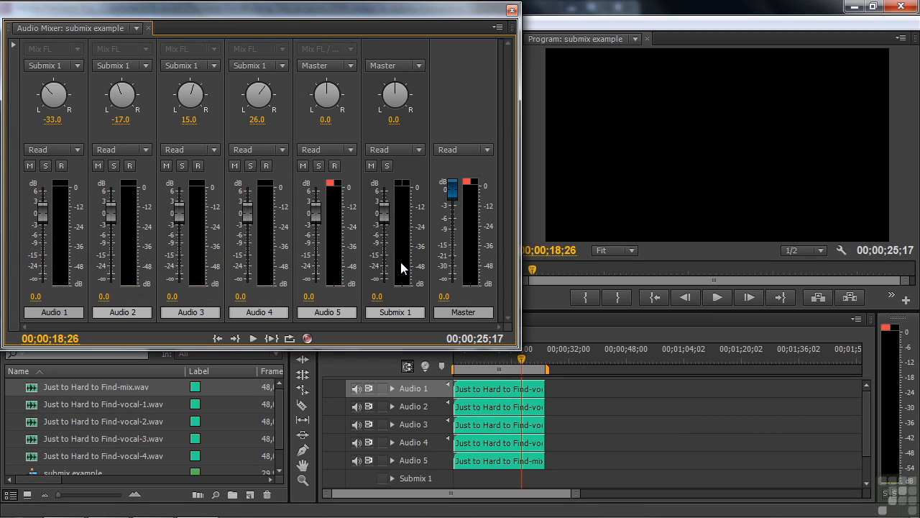
mouse_move(405, 239)
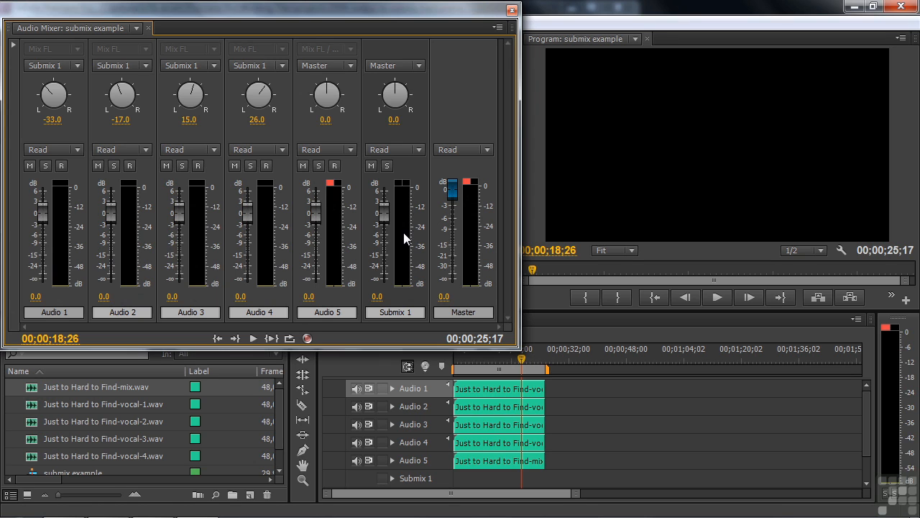
mouse_move(13, 46)
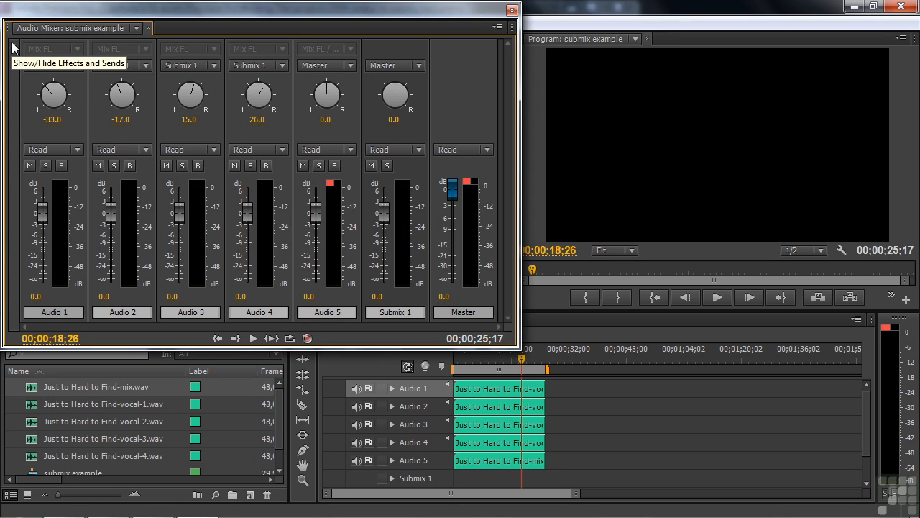
Show Effects and Sends and add a Reverb effect to Submix 1
click(15, 46)
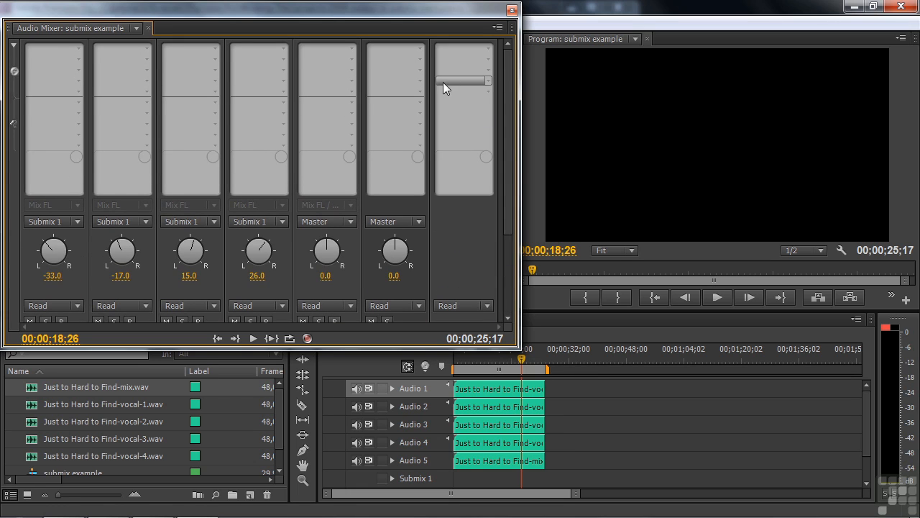
click(463, 81)
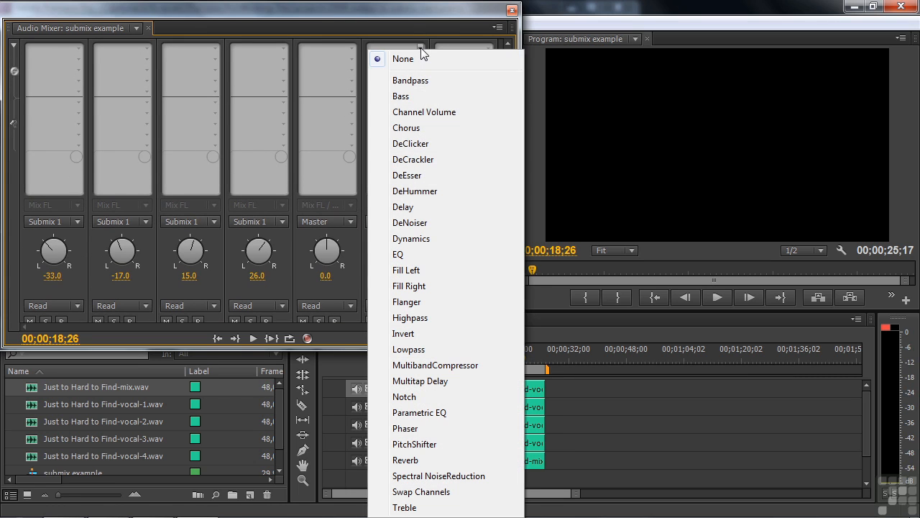
mouse_move(432, 429)
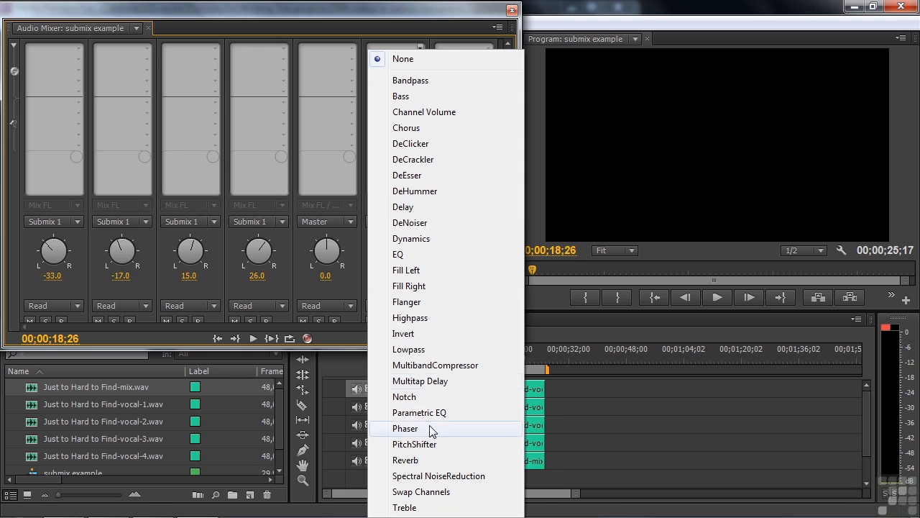
click(405, 460)
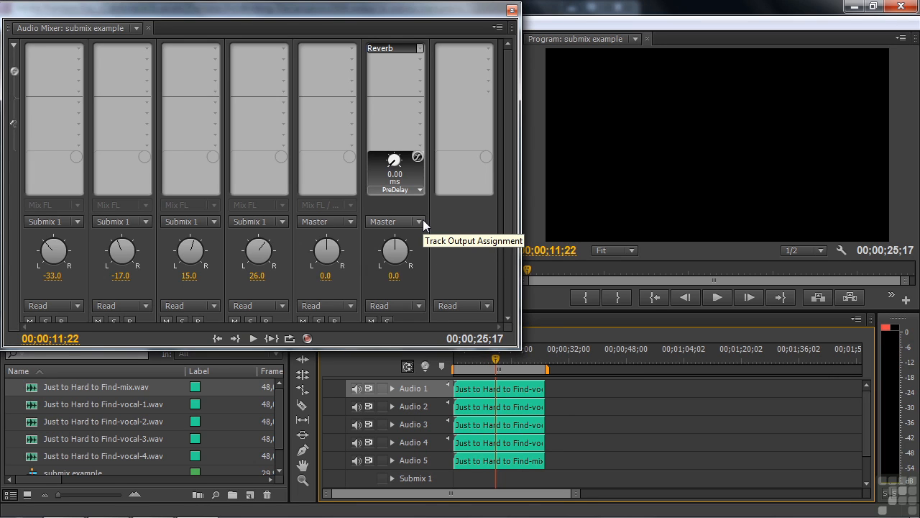
mouse_move(396, 49)
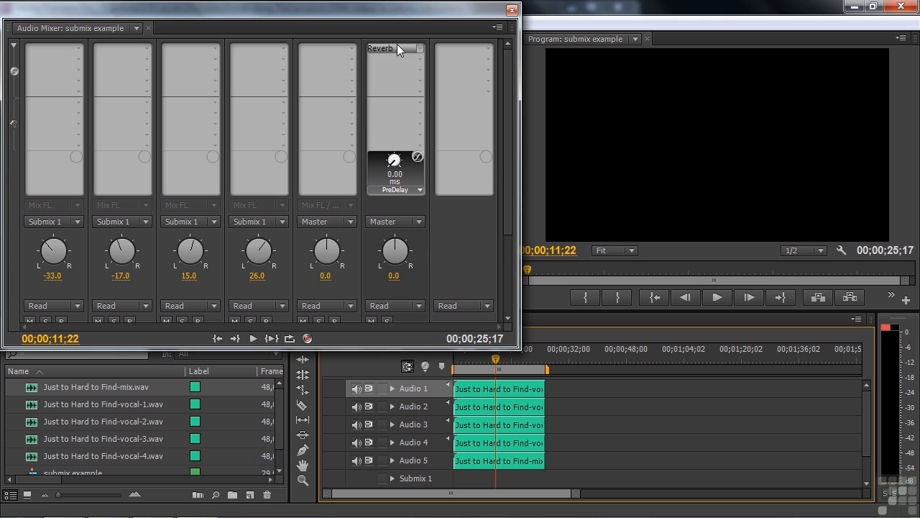
Bring up the VST editor for Submix 1's Reverb to set pre-delay near 34.48 ms
click(420, 49)
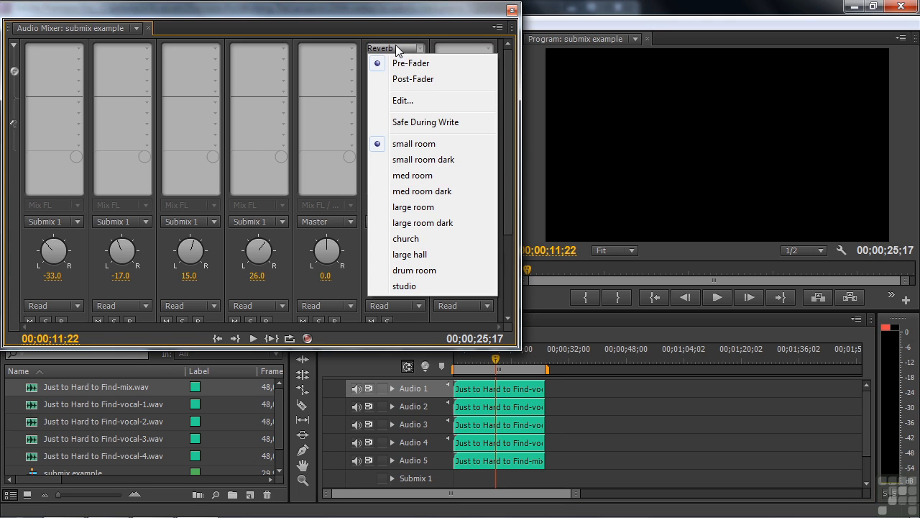
click(403, 101)
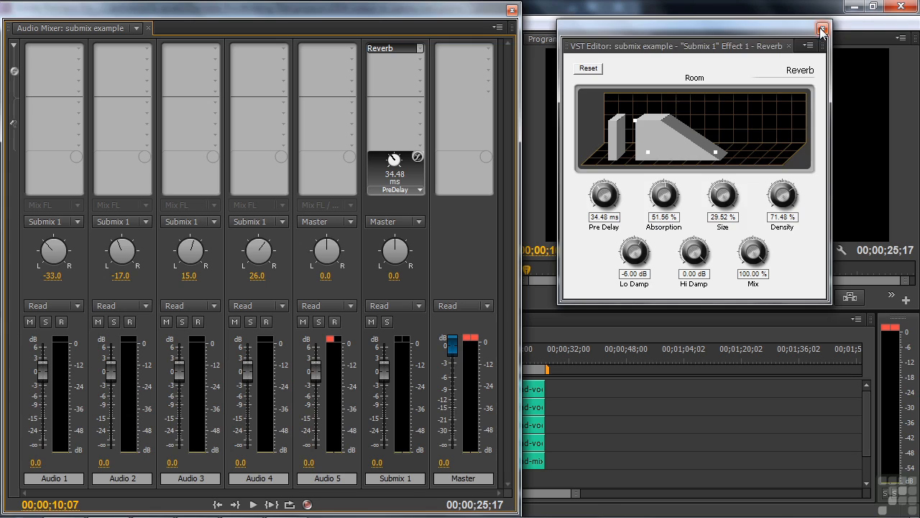
Dismiss the Reverb editor and pull Submix 1's fader down to -9.7 dB
click(823, 28)
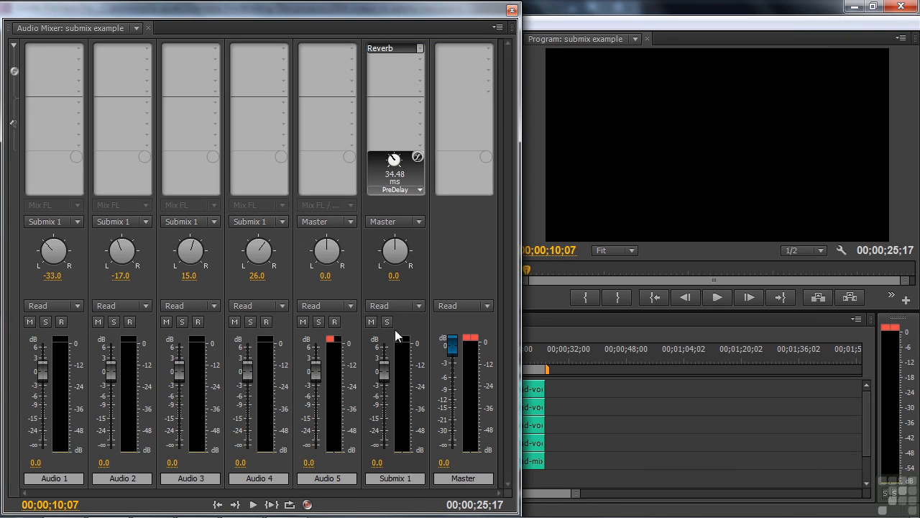
mouse_move(525, 314)
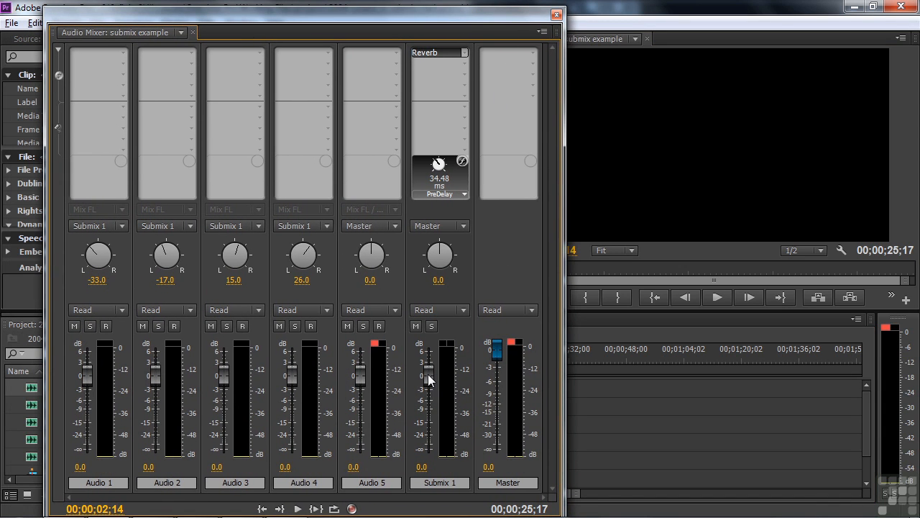
click(716, 296)
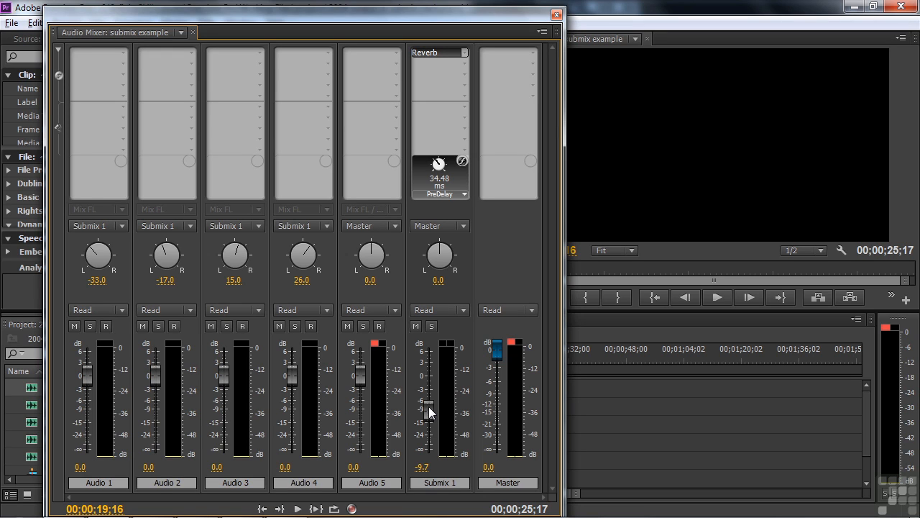
mouse_move(396, 61)
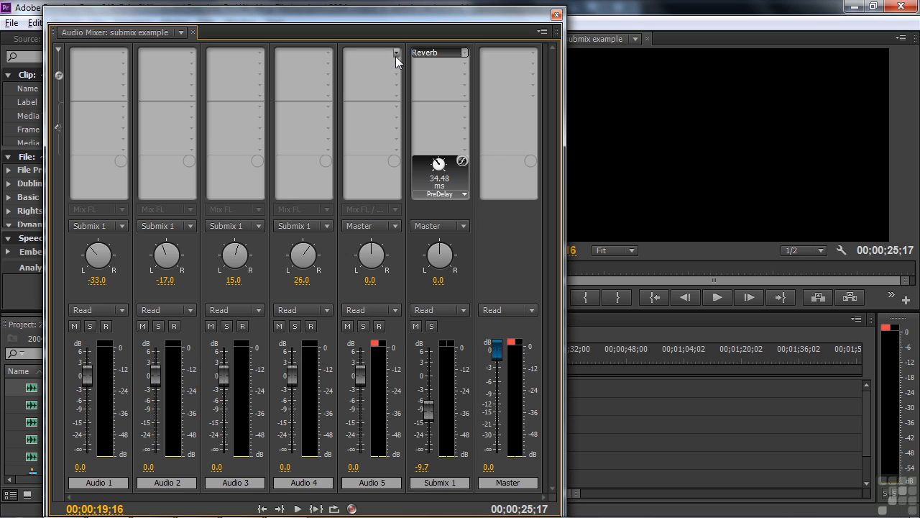
Add Reverb to Audio 5's effect slot and review its VST editor knobs
click(391, 51)
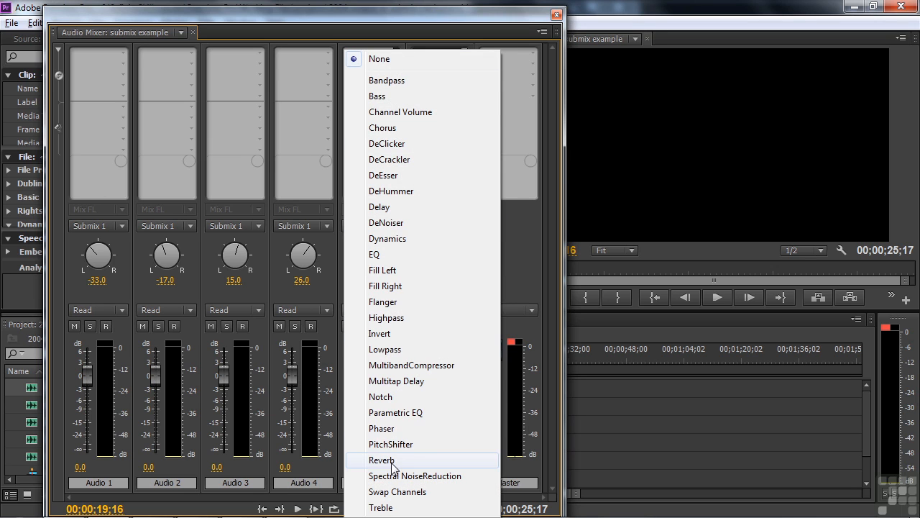
click(382, 460)
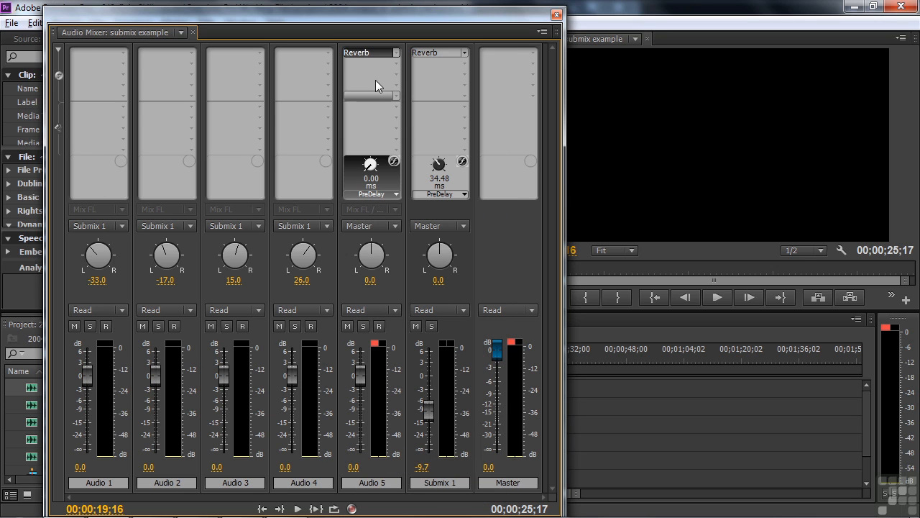
click(371, 105)
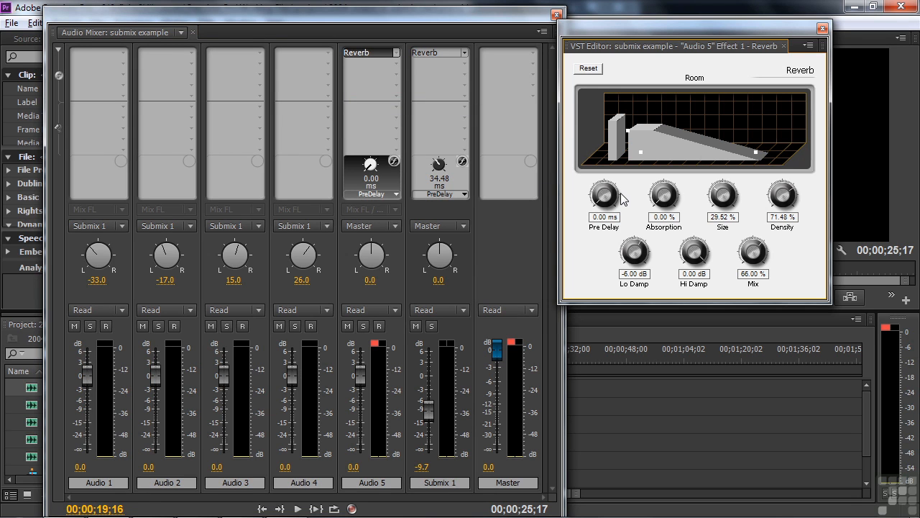
mouse_move(584, 230)
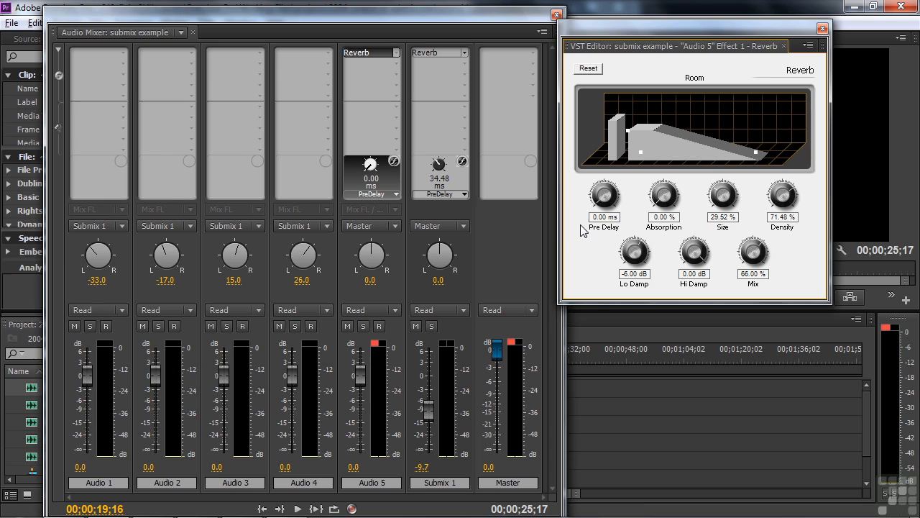
mouse_move(581, 282)
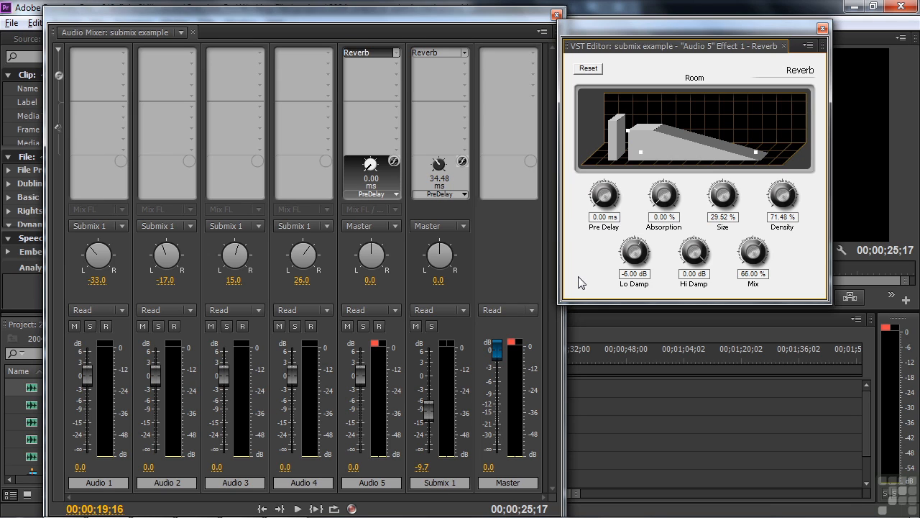
mouse_move(561, 292)
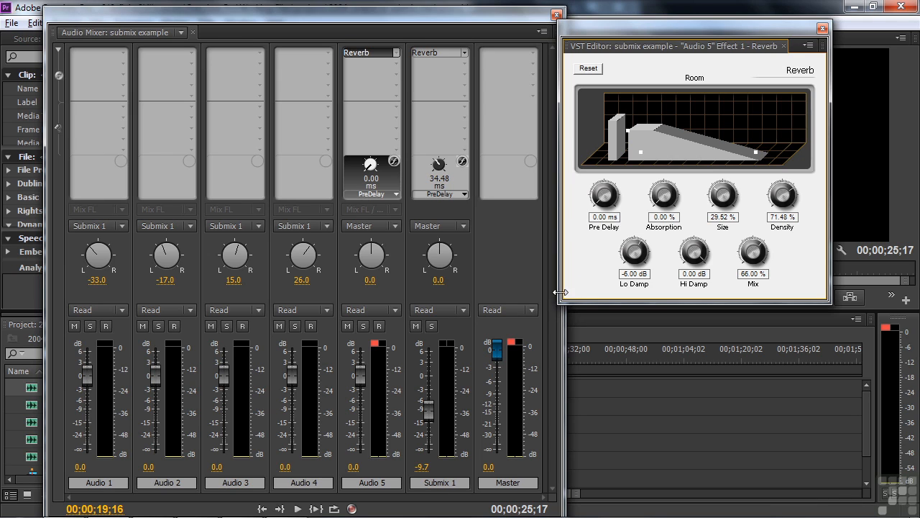
click(822, 28)
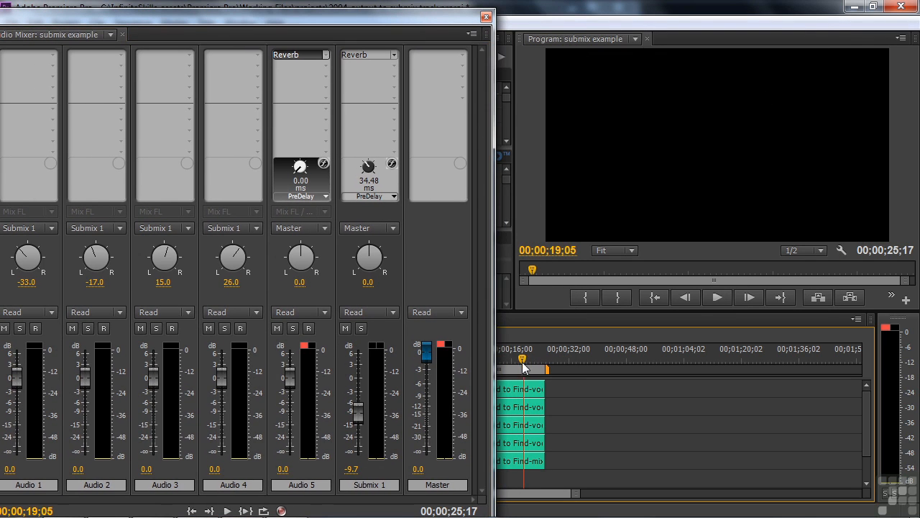
Play the sequence and nudge Submix 1's fader up to about -7.6 dB
click(716, 296)
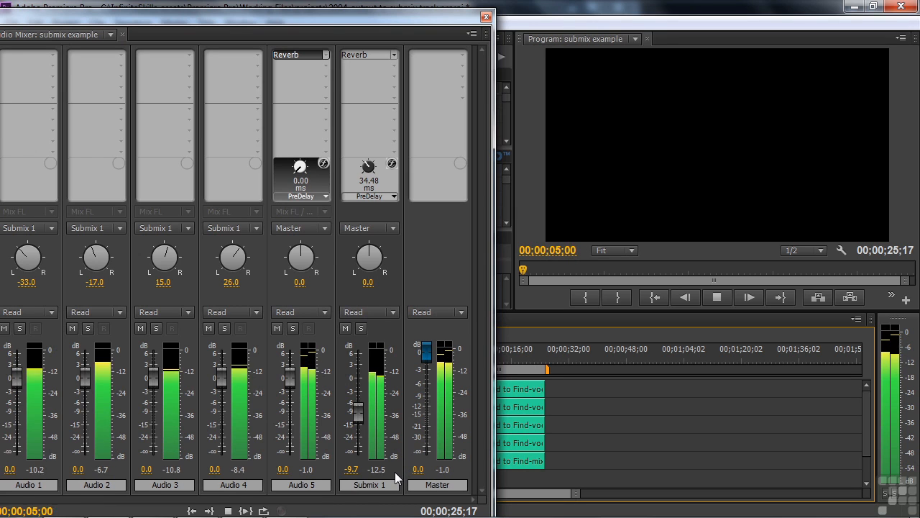
drag(356, 403, 357, 414)
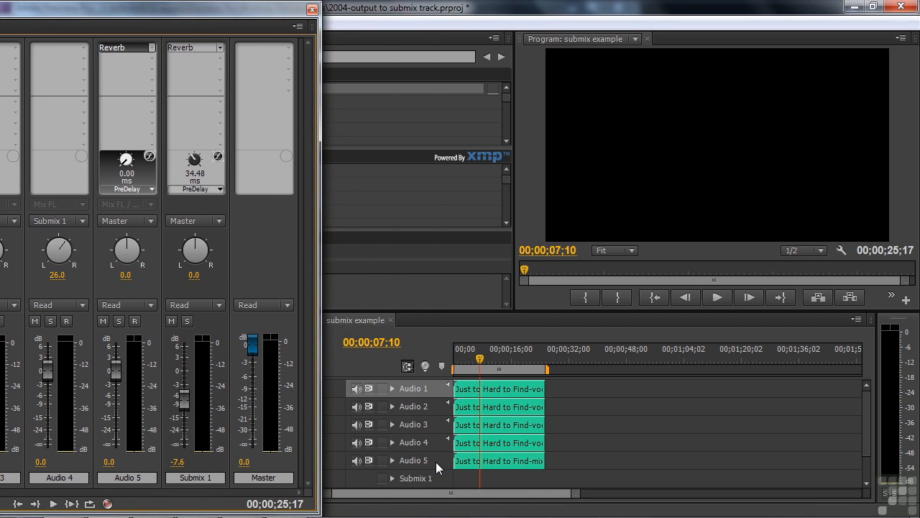
Use the timeline track header menu to reach the Add Tracks dialog
right_click(439, 467)
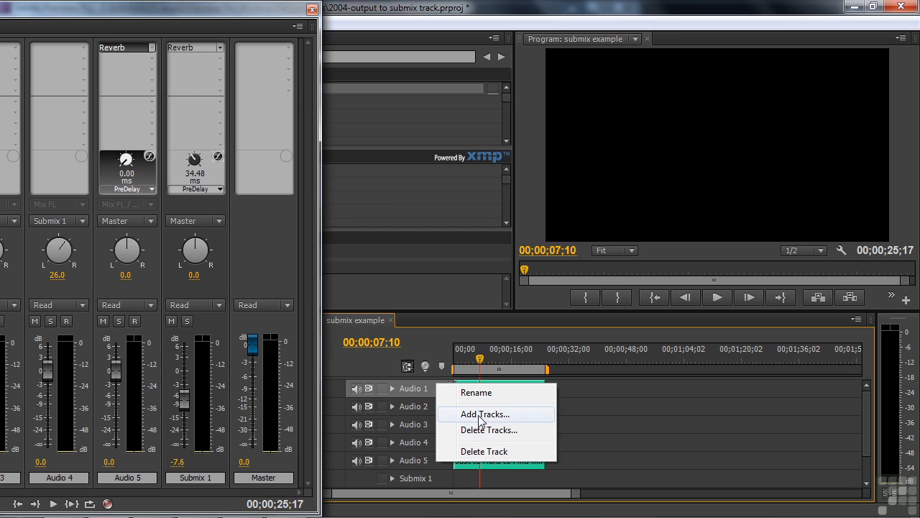
click(483, 414)
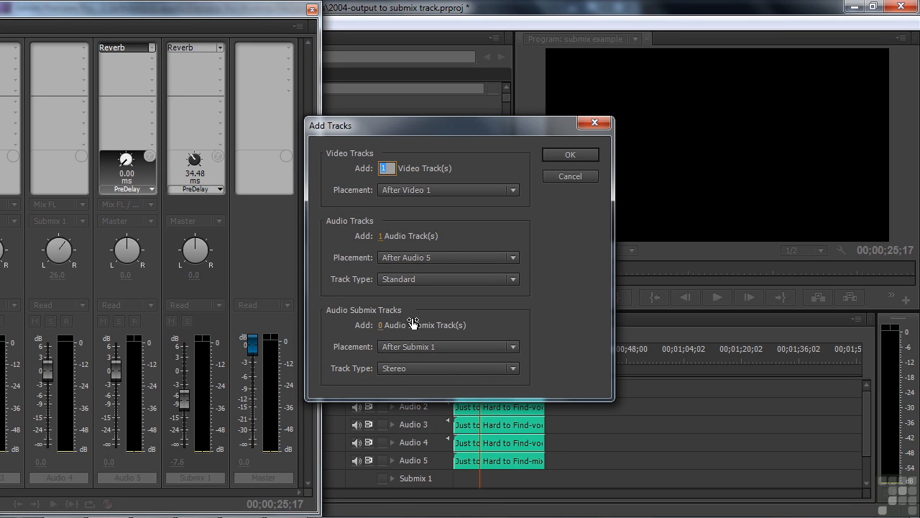